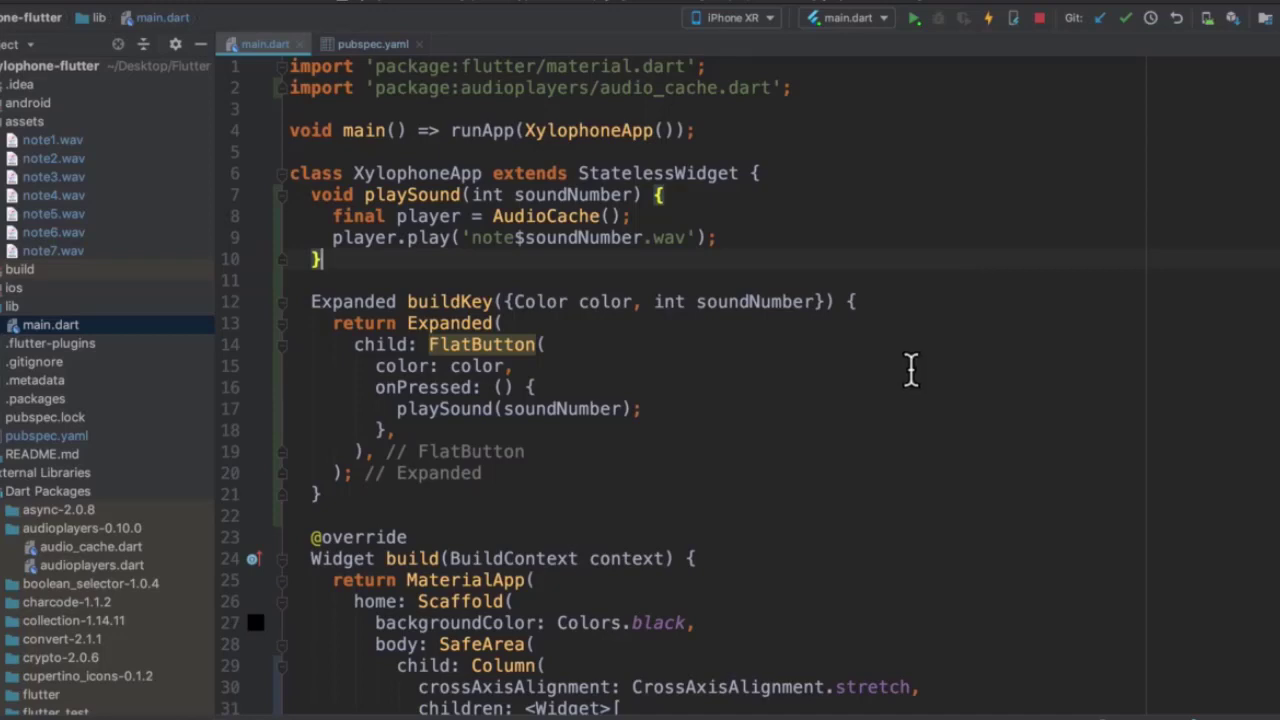
pyautogui.moveTo(895, 410)
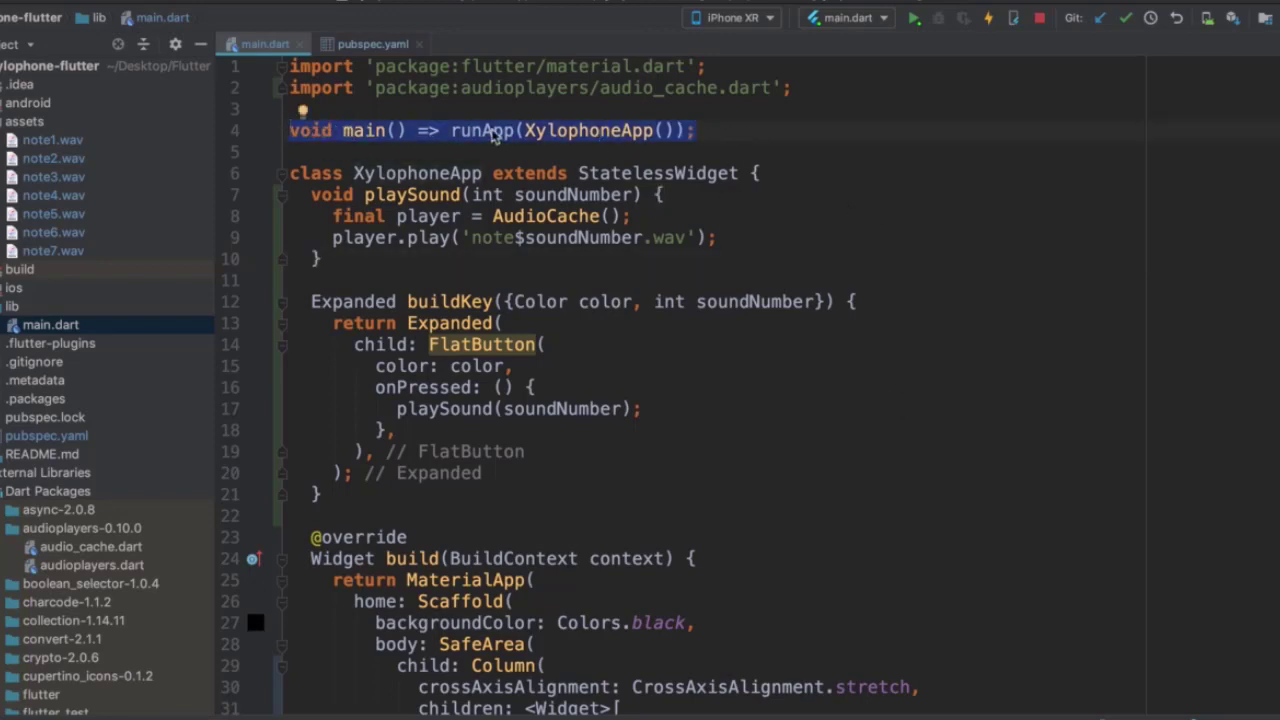
# Convert the arrow-syntax main() into a braced block body calling runApp(XylophoneApp())
pyautogui.click(430, 150)
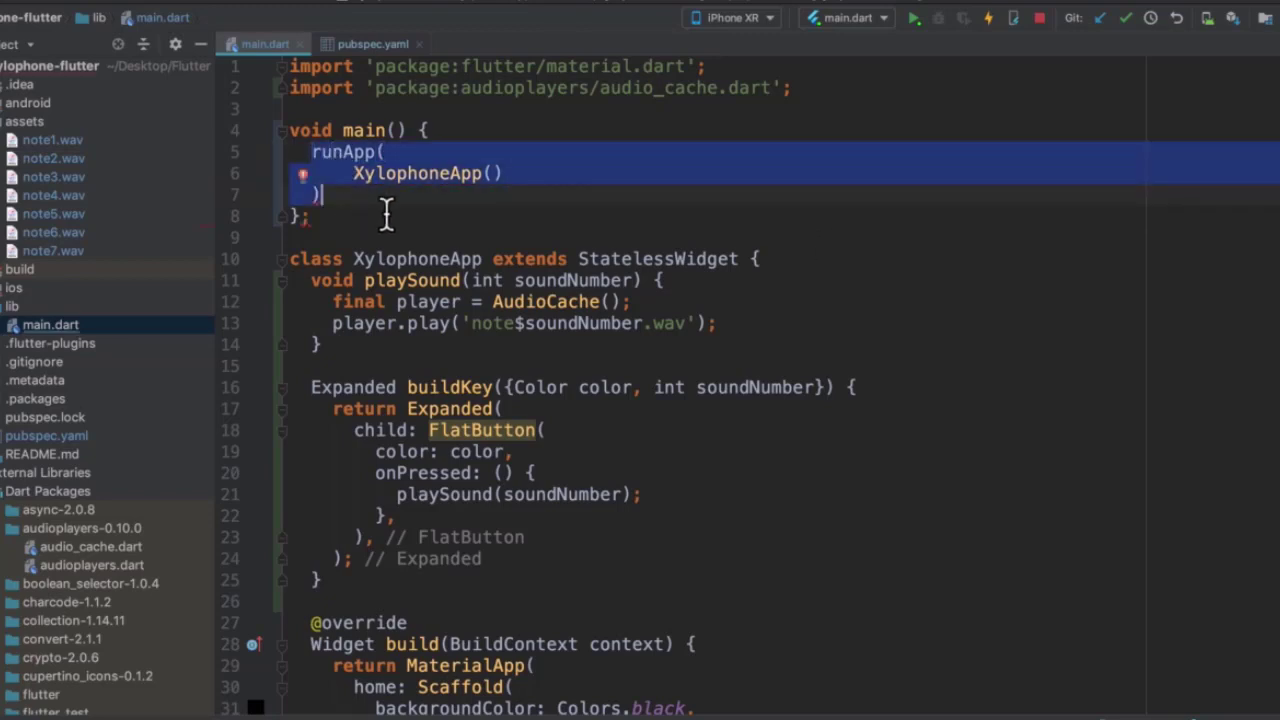
# Tidy main's semicolon and closing brace, add a blank line, and remove a stray =>
pyautogui.click(330, 194)
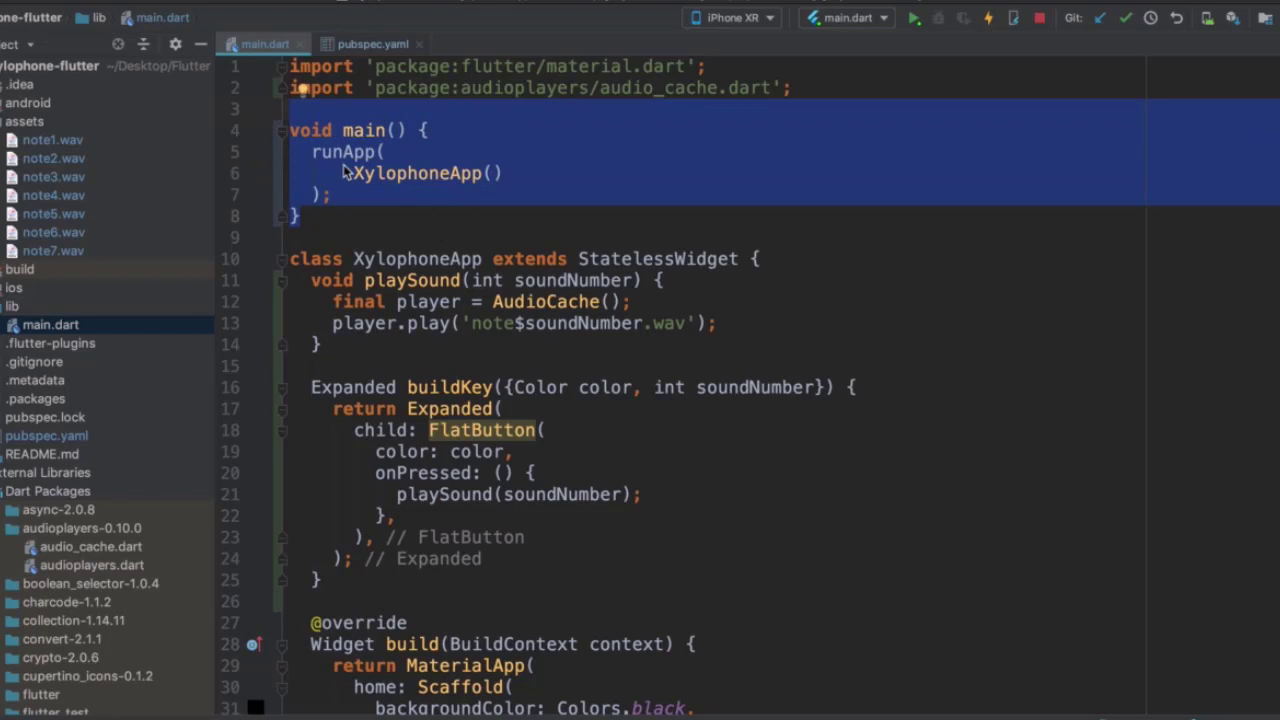
pyautogui.click(483, 190)
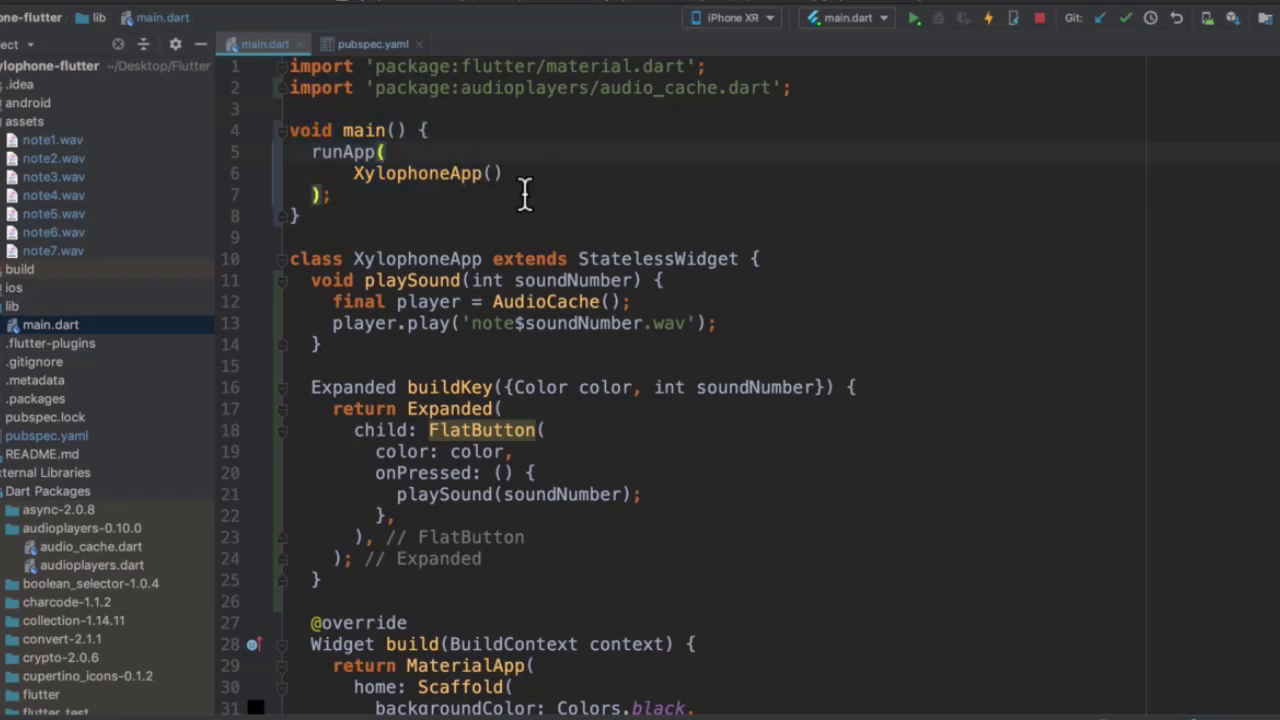
pyautogui.moveTo(528, 170)
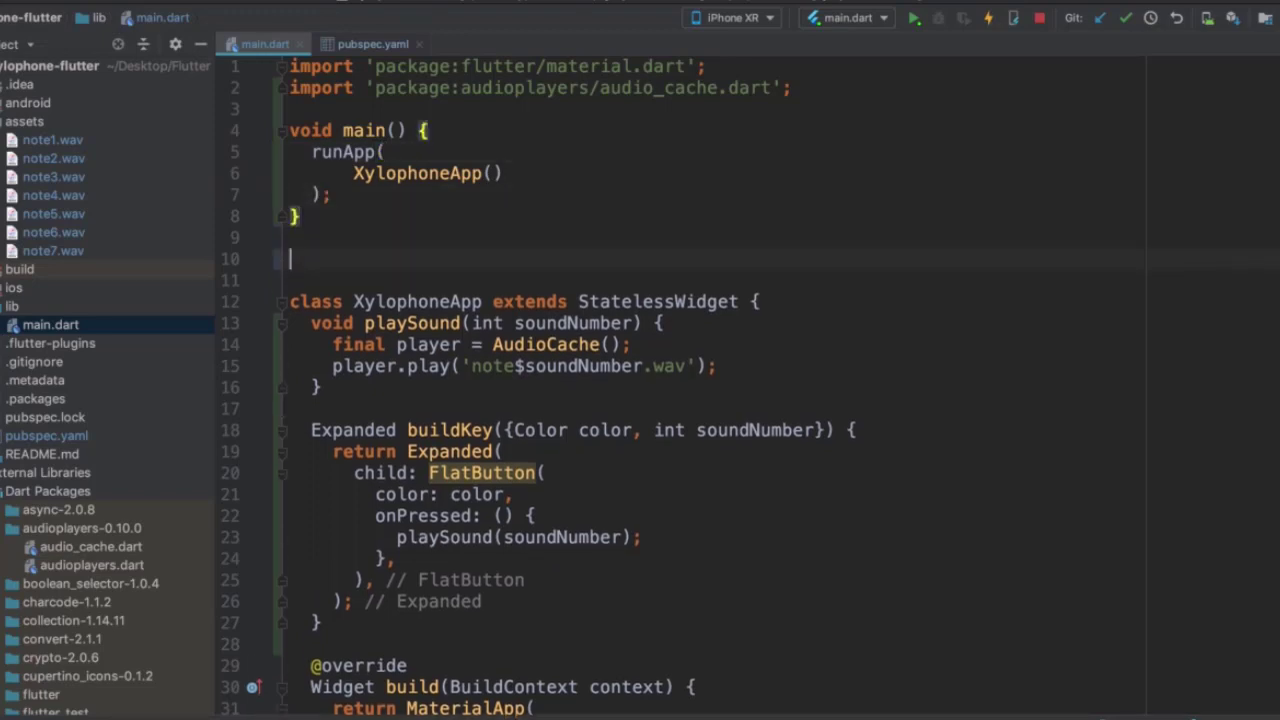
pyautogui.write('=')
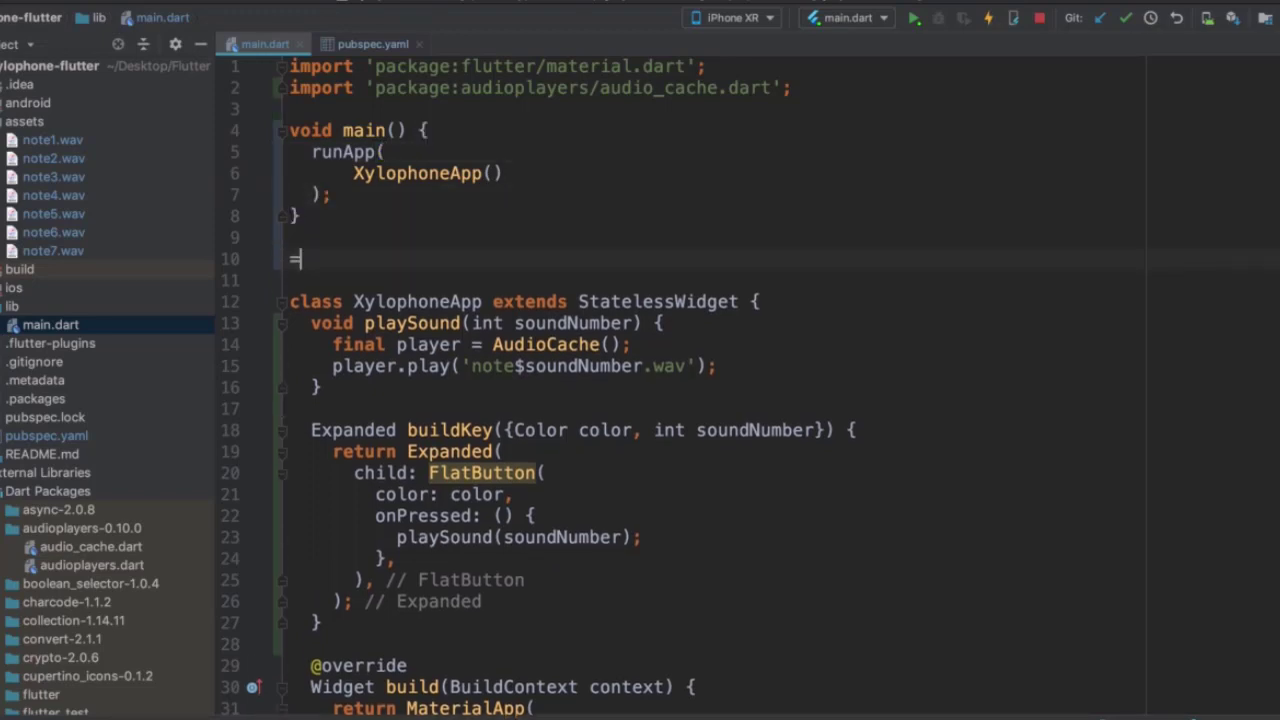
pyautogui.write('>')
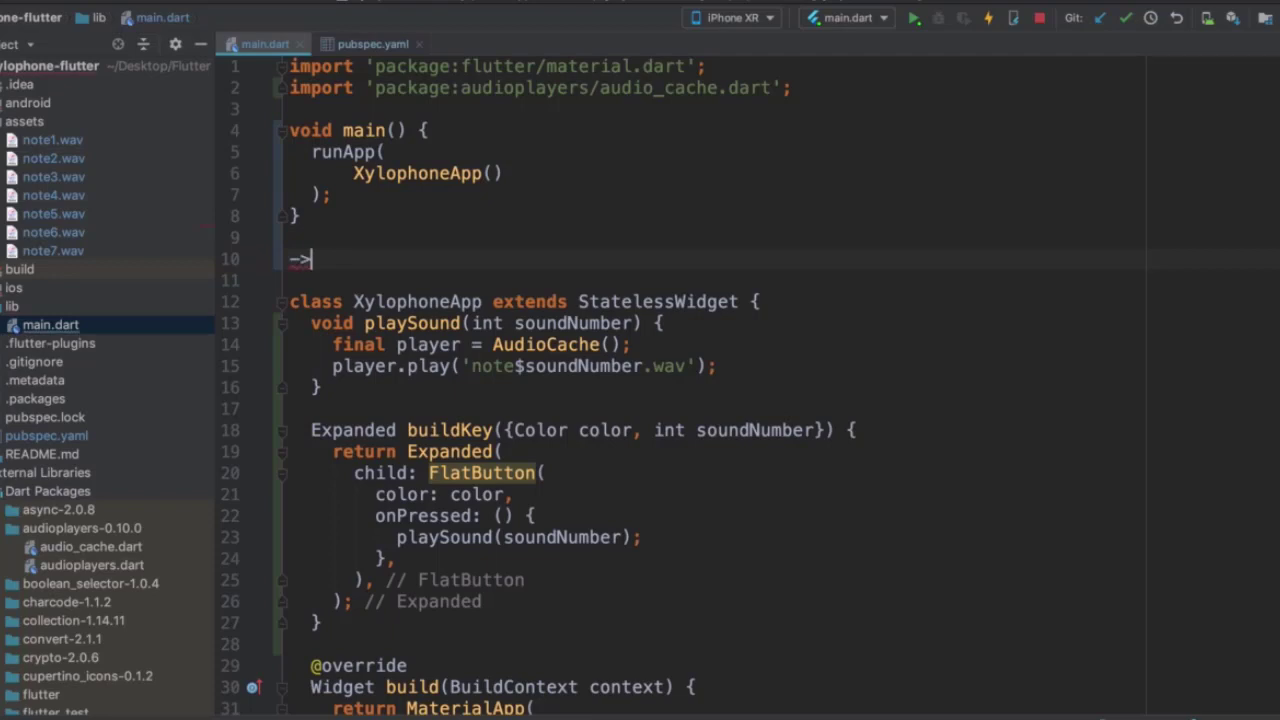
pyautogui.press('Backspace')
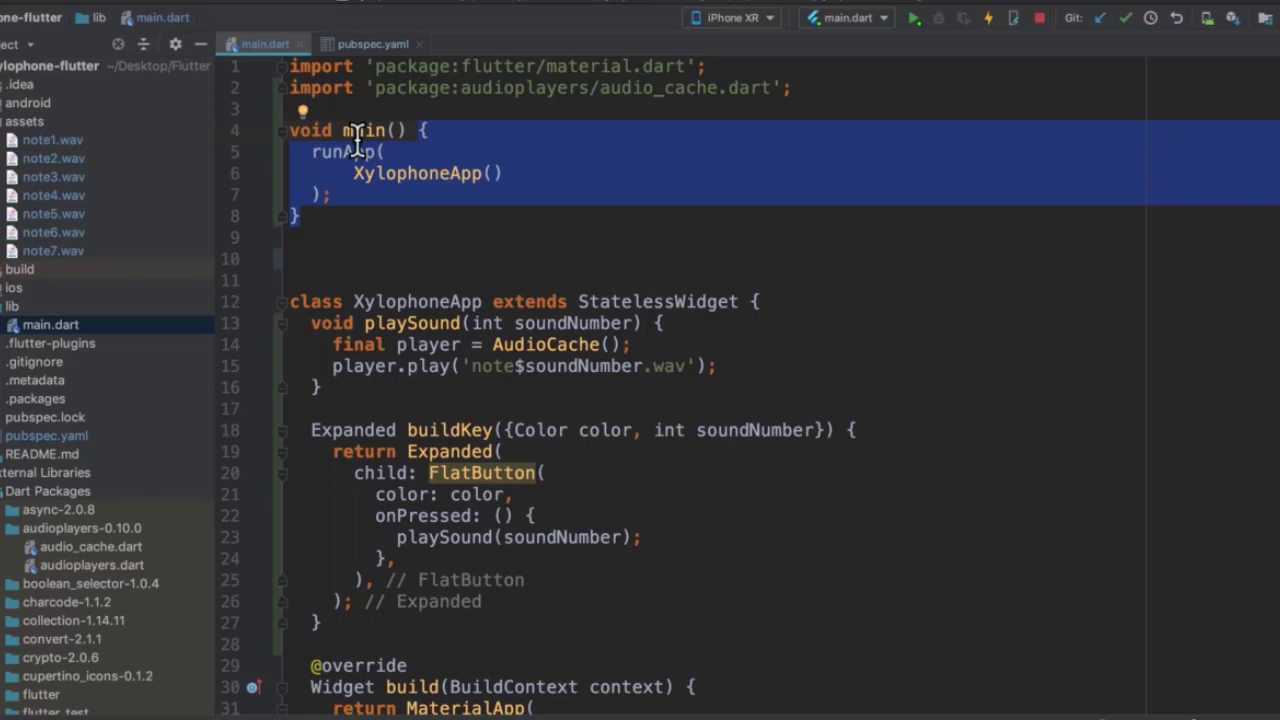
pyautogui.moveTo(370, 225)
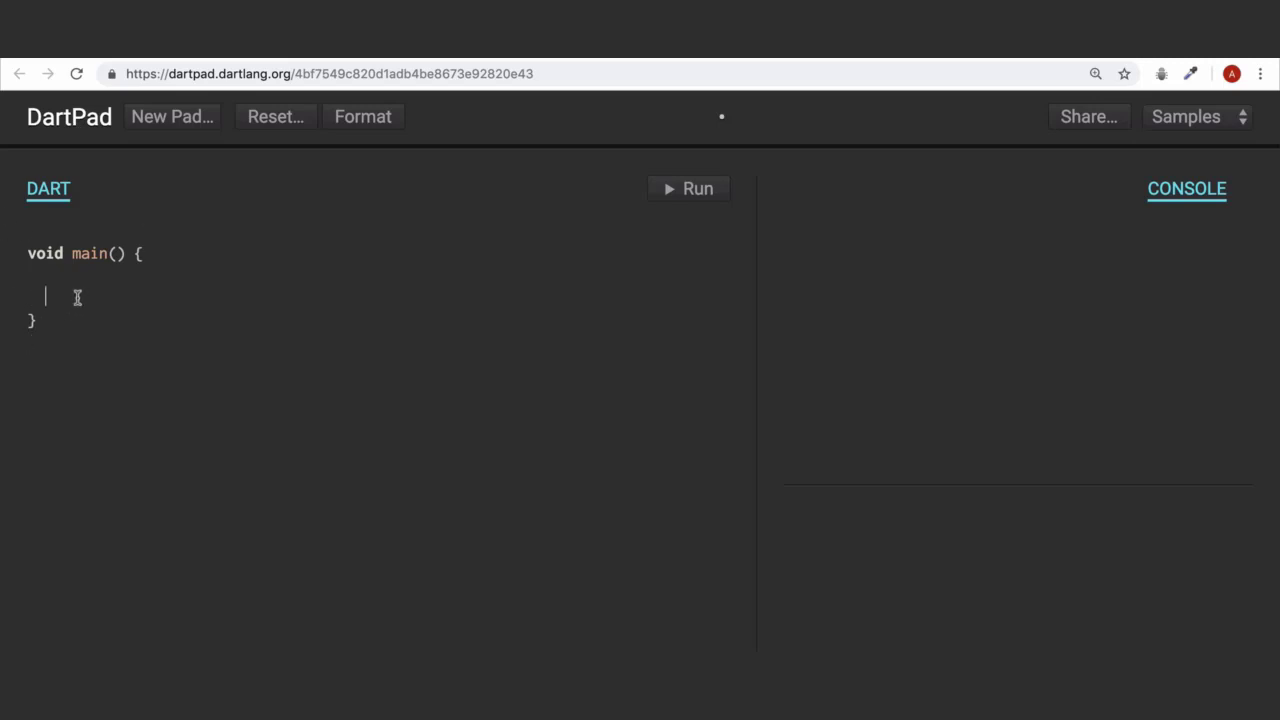
pyautogui.moveTo(174, 337)
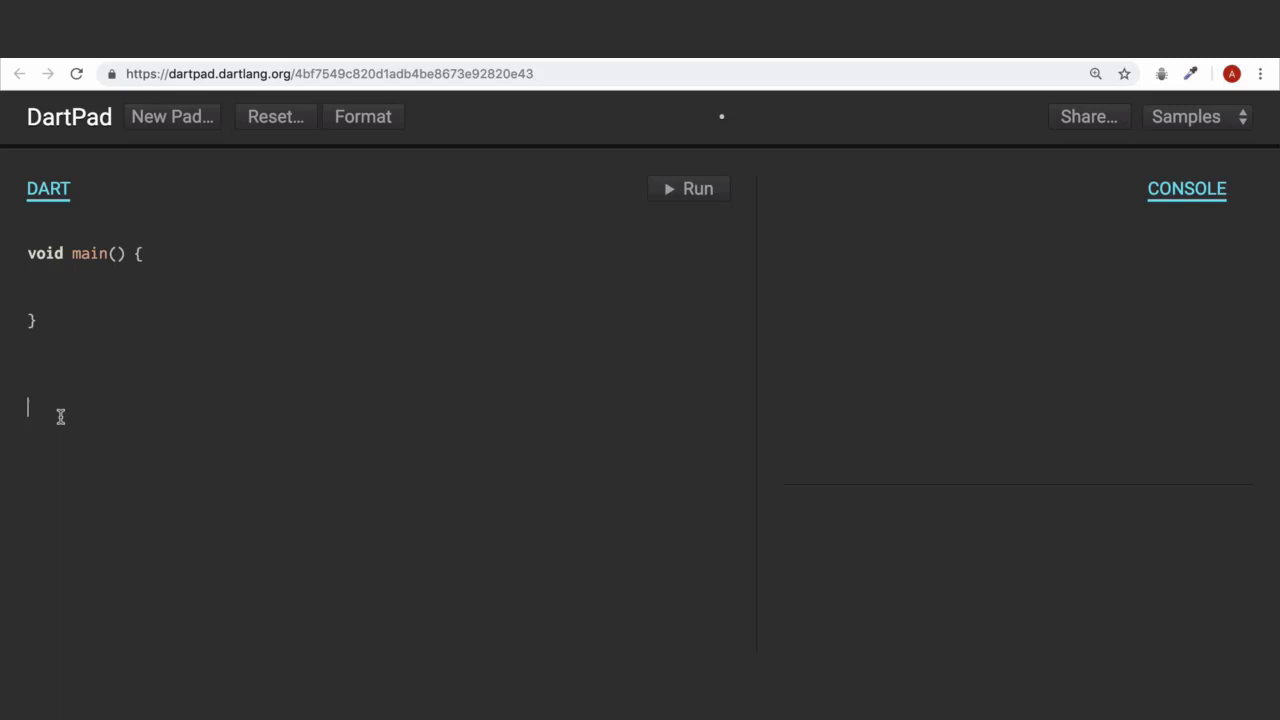
# Below main, define int add() { return 5 + 2; }
pyautogui.write('int a')
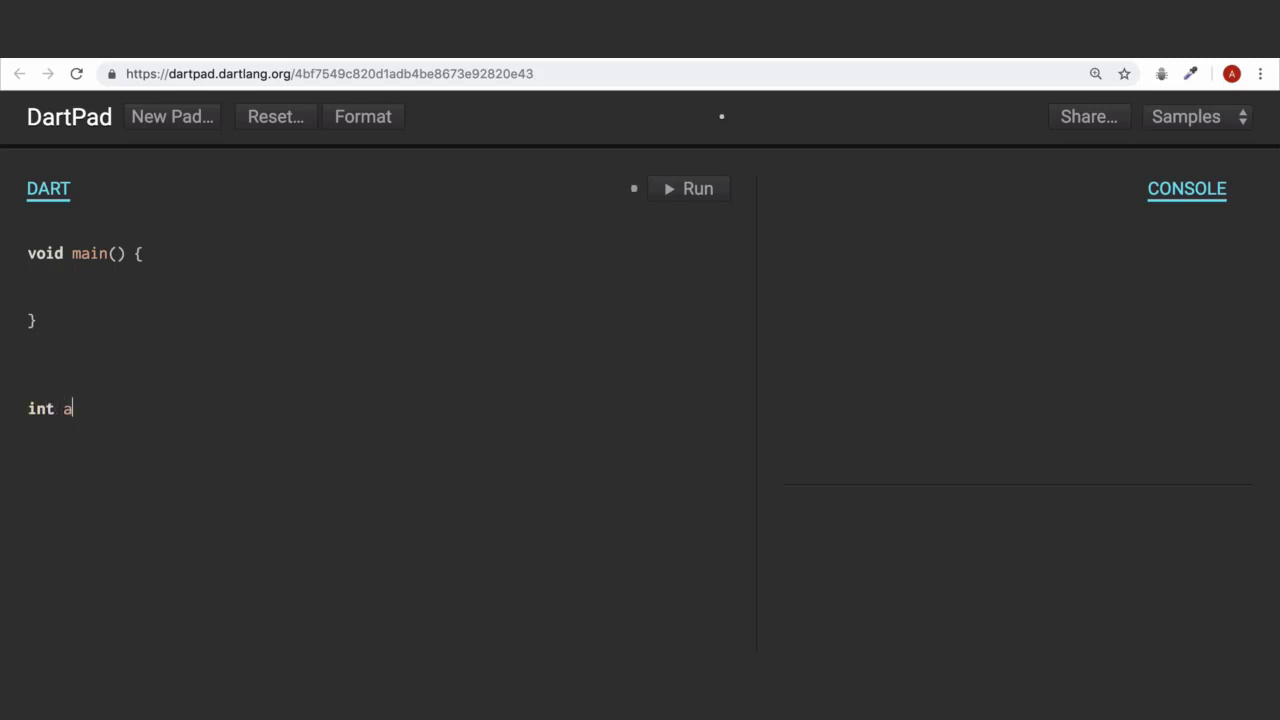
pyautogui.write('dd()')
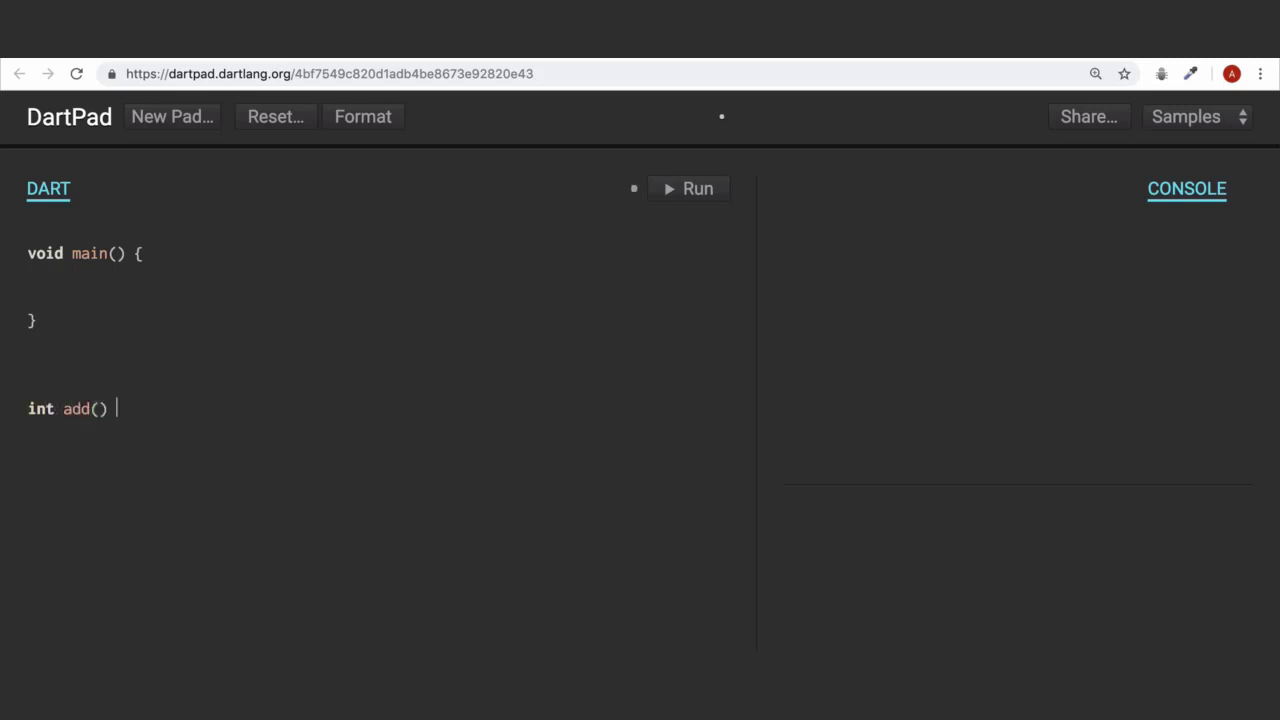
pyautogui.write('{')
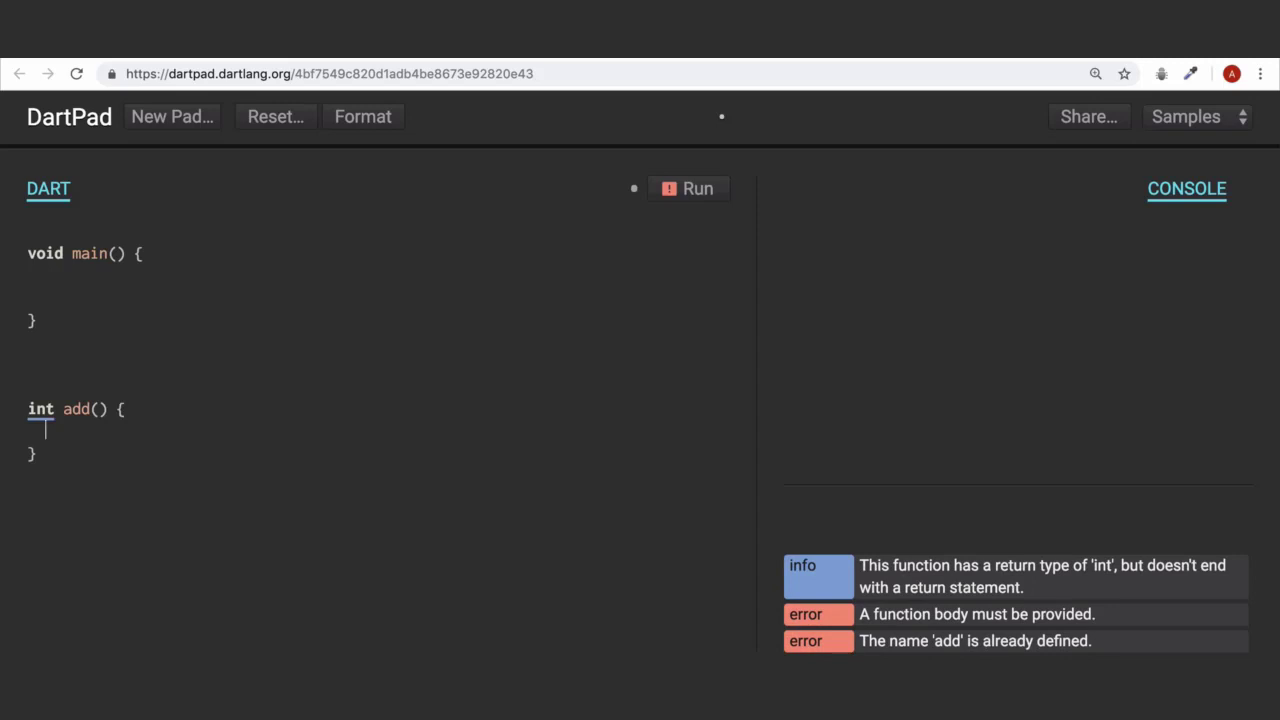
pyautogui.write('5')
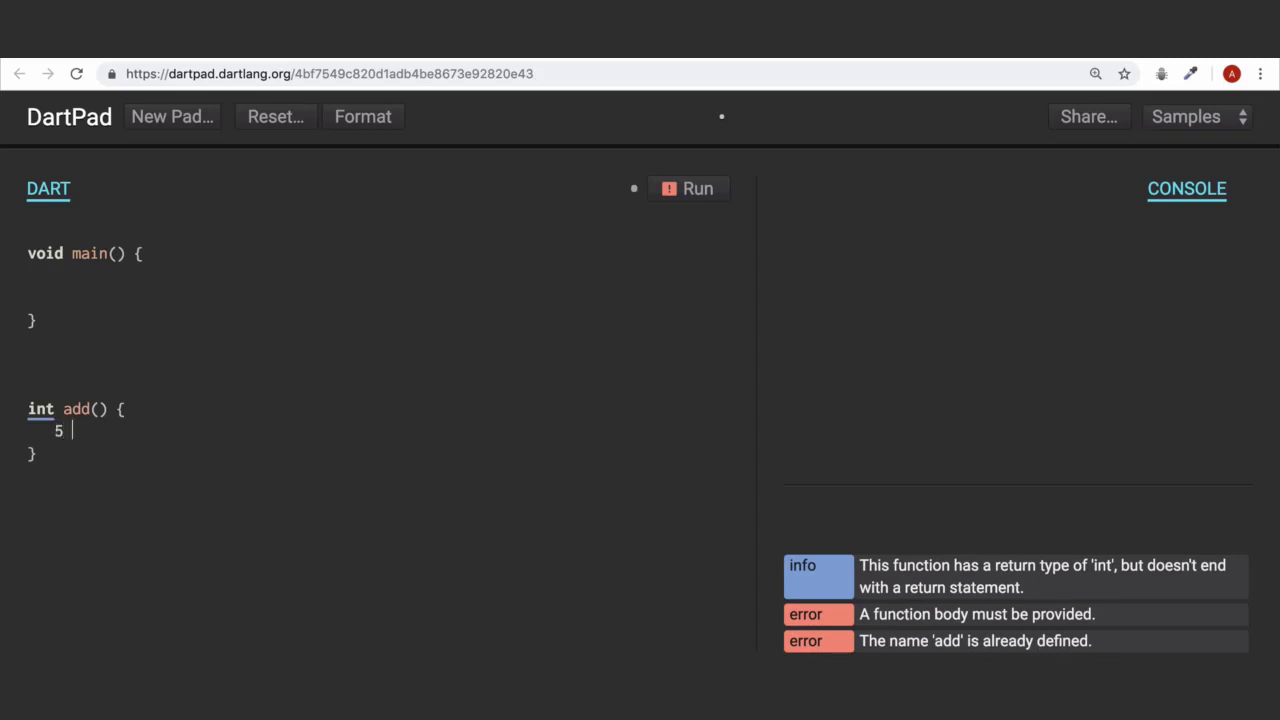
pyautogui.write('+ 2')
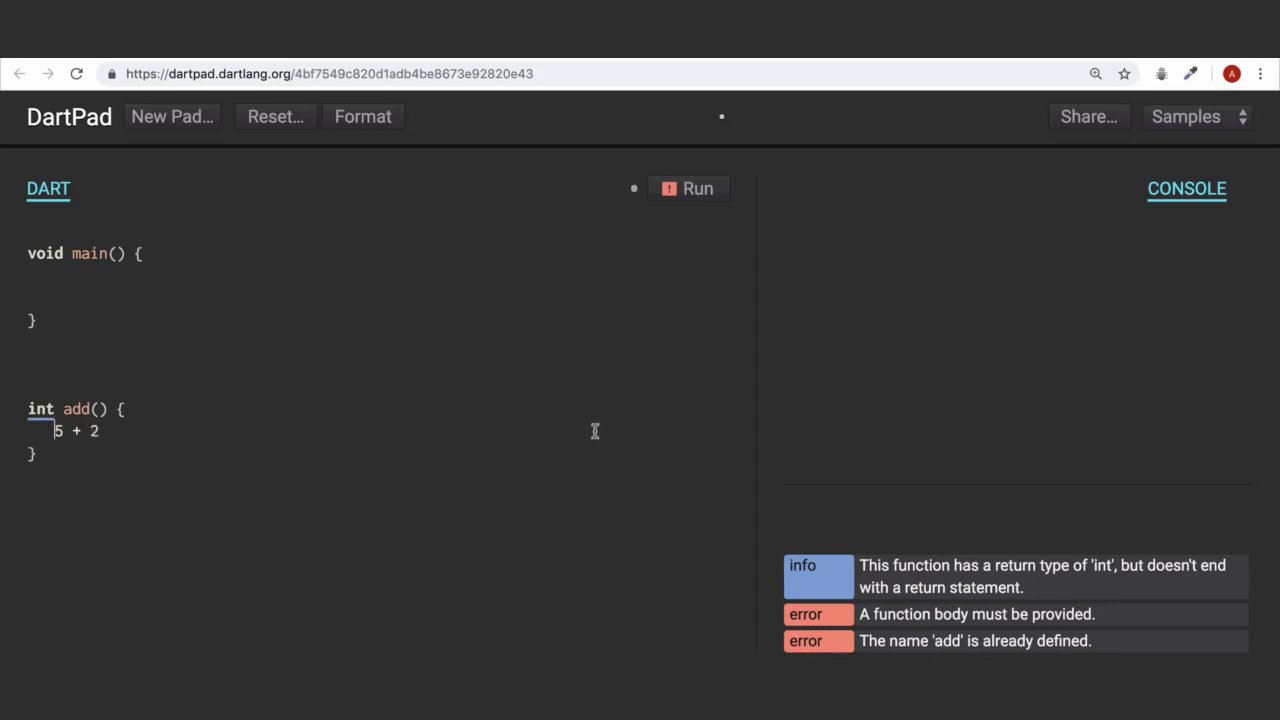
pyautogui.write('return')
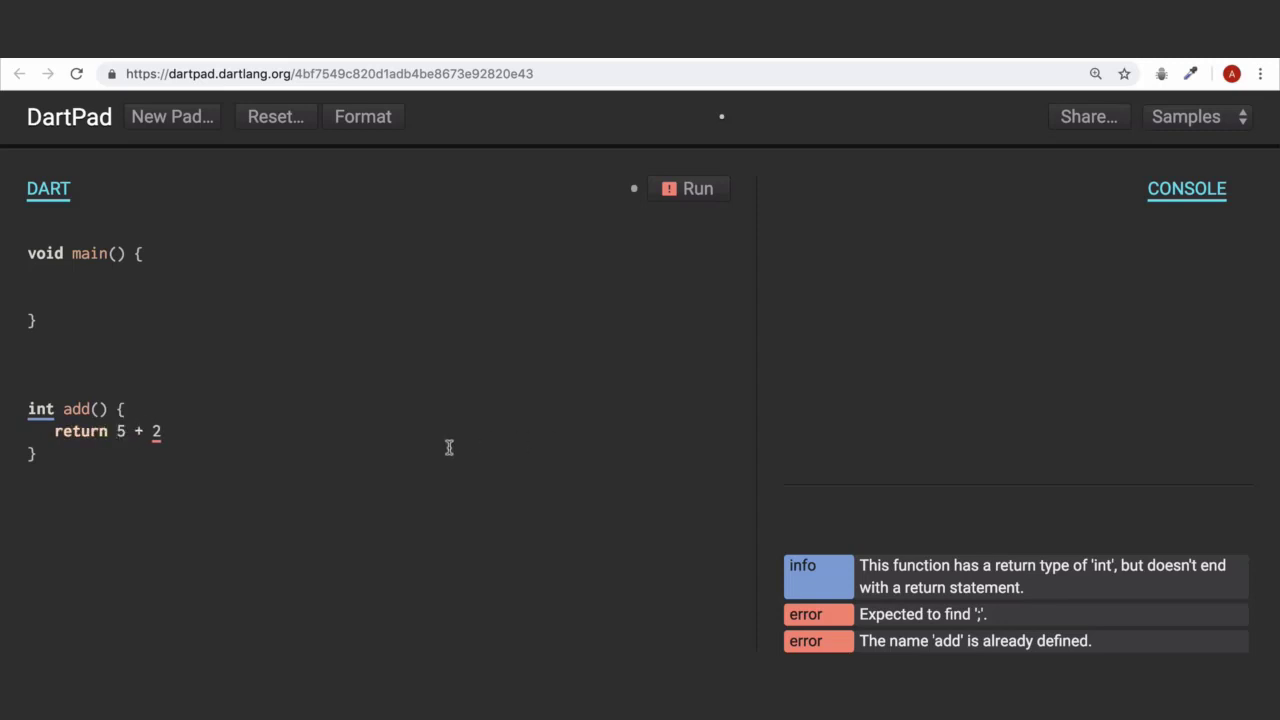
pyautogui.write(';')
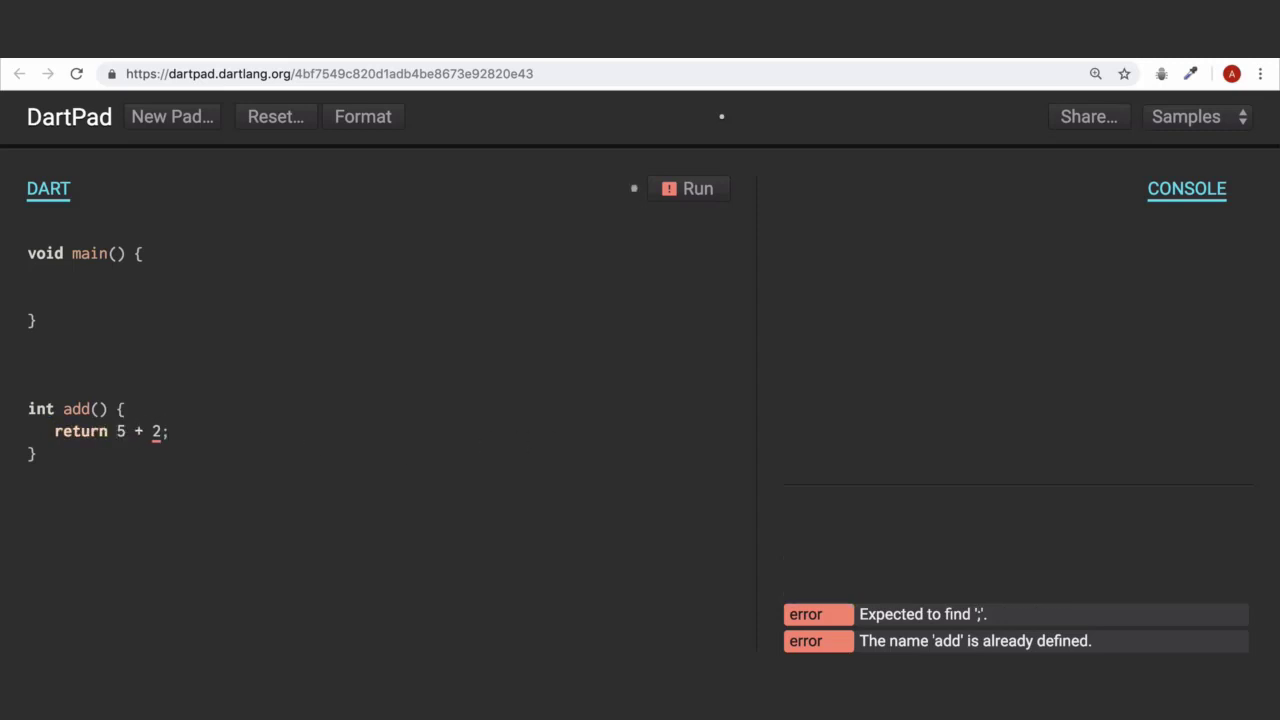
# Inside main, add int result = add(); and print(result);
pyautogui.click(84, 293)
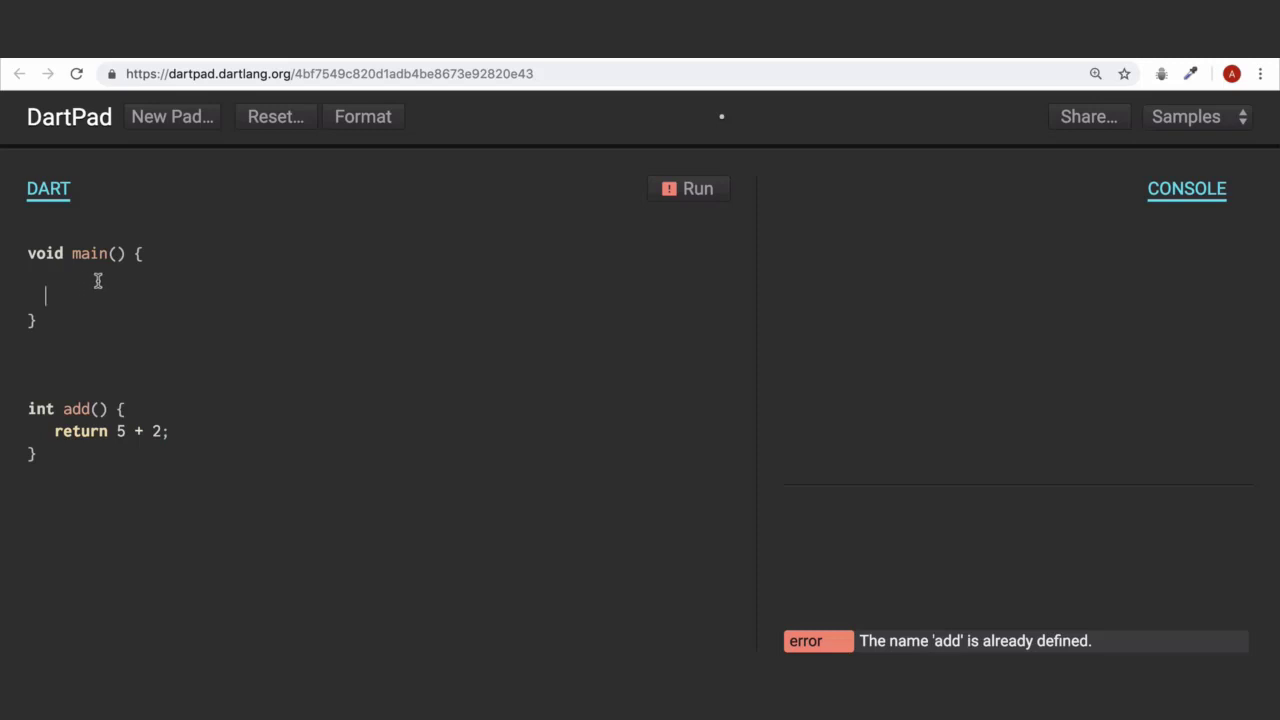
pyautogui.write('int resu')
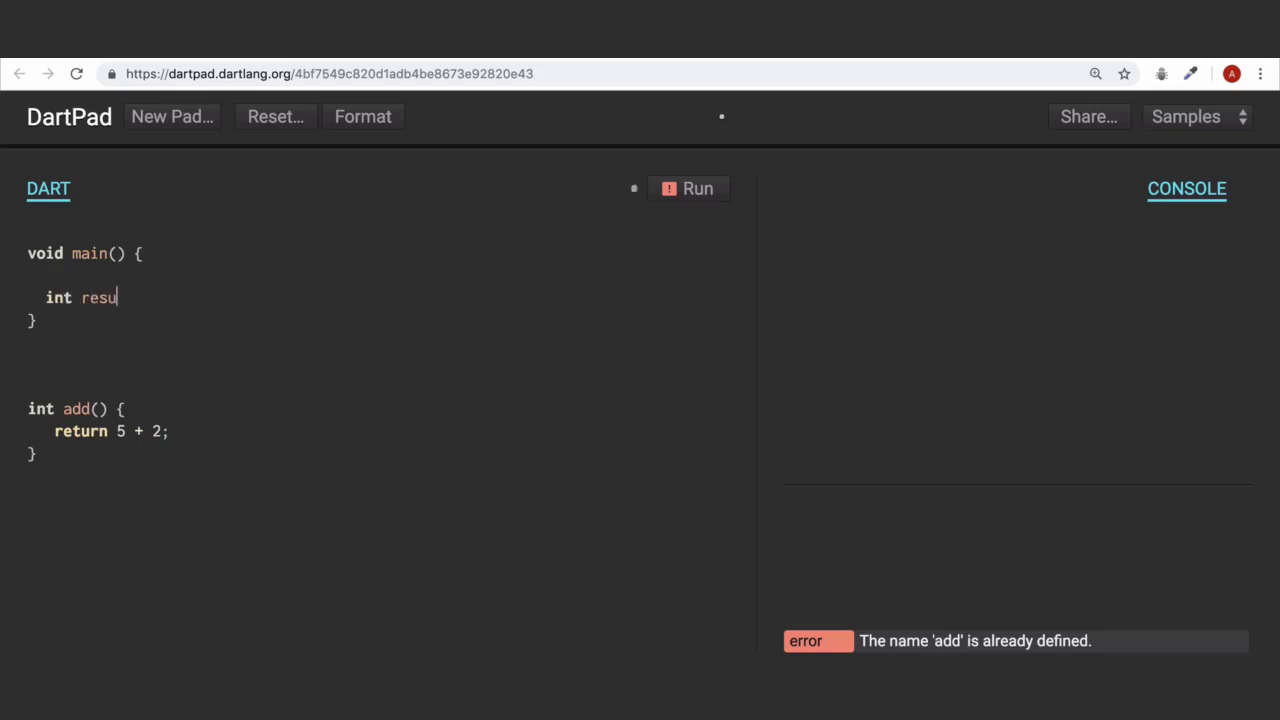
pyautogui.write('lt')
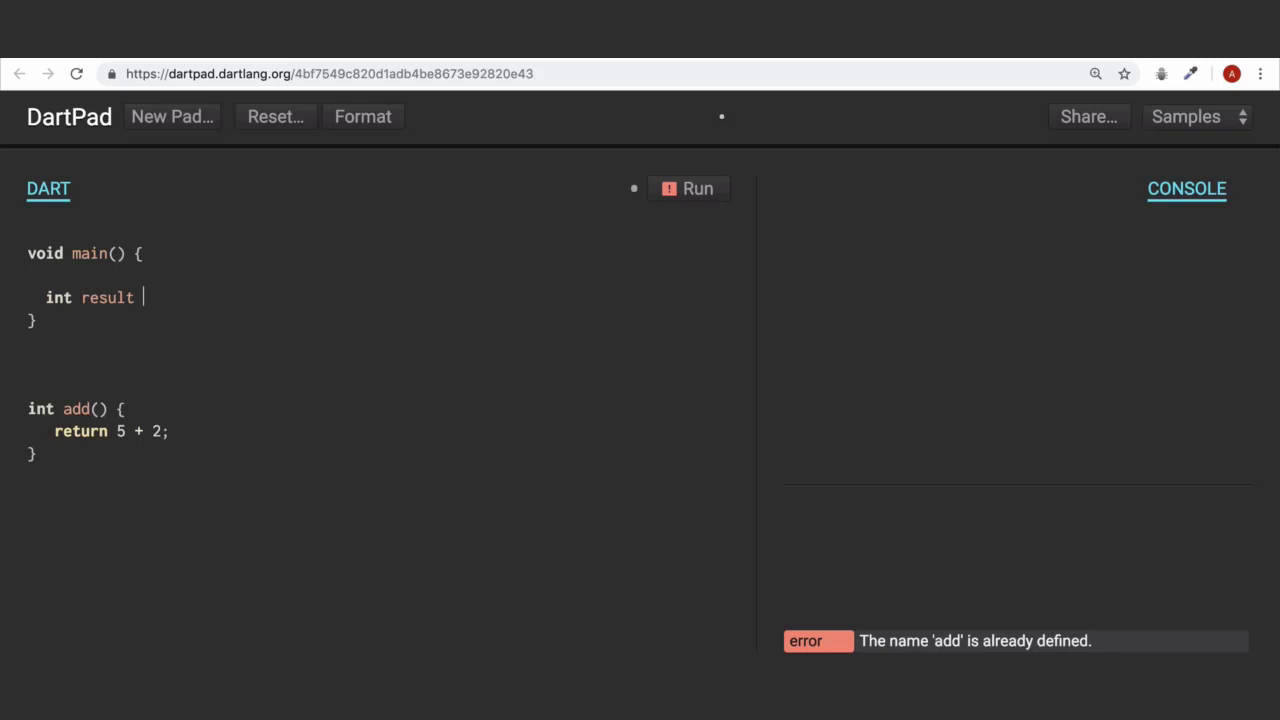
pyautogui.write('= ad')
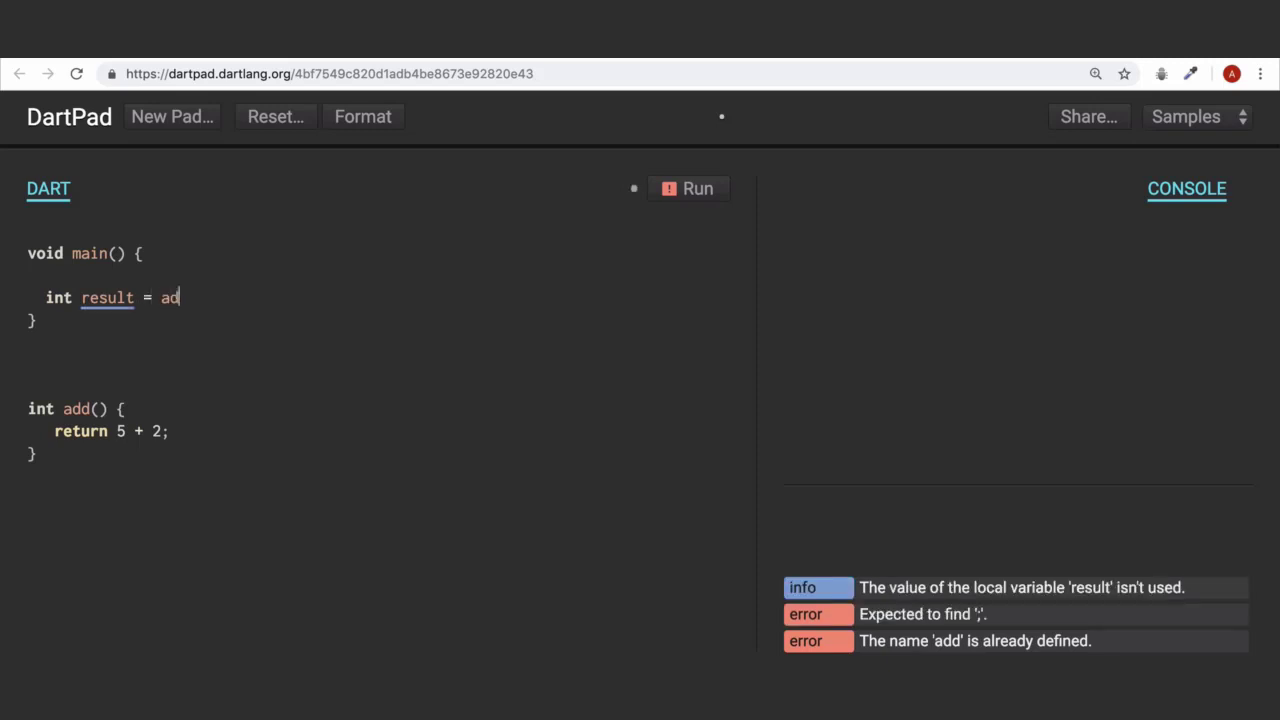
pyautogui.write('d()')
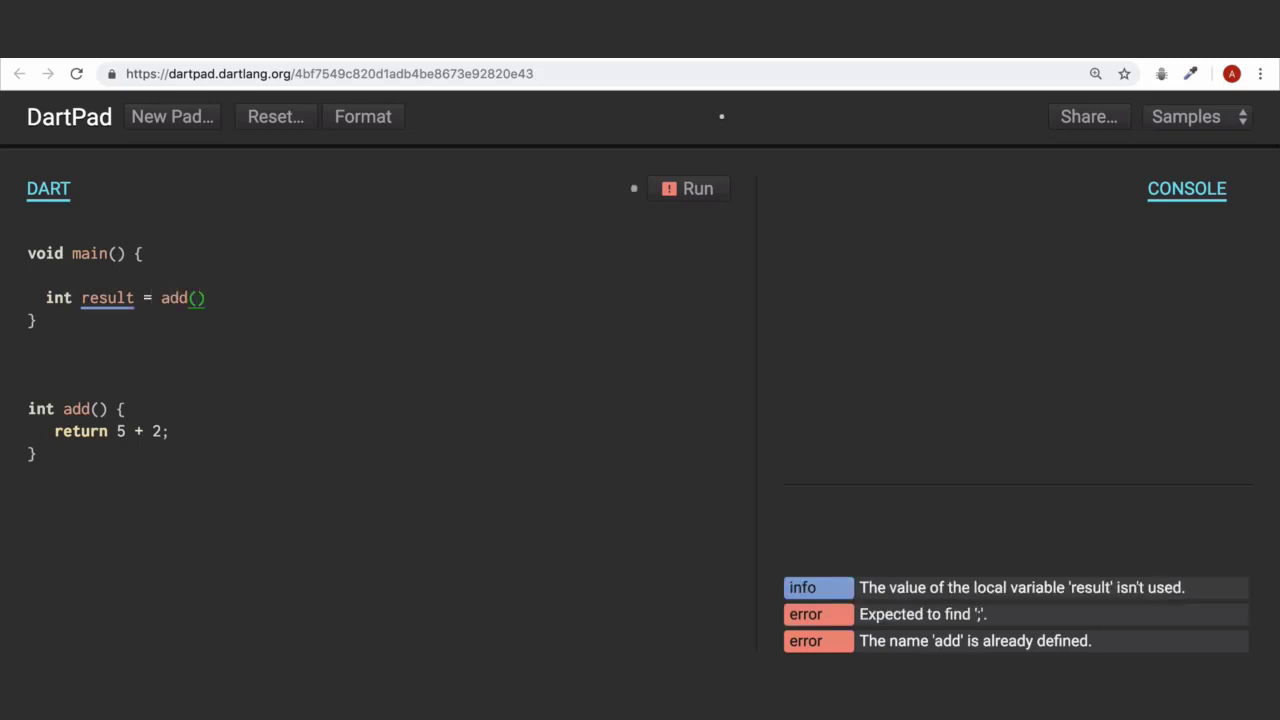
pyautogui.write(';')
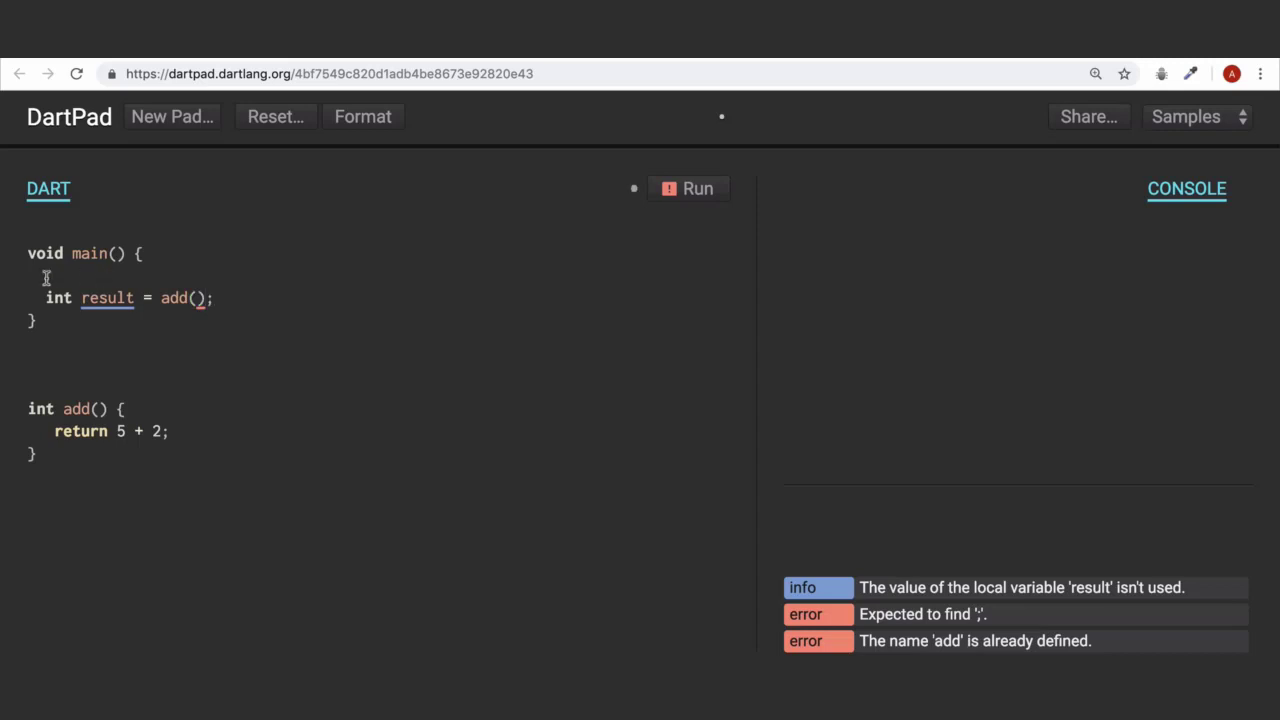
pyautogui.write('prin')
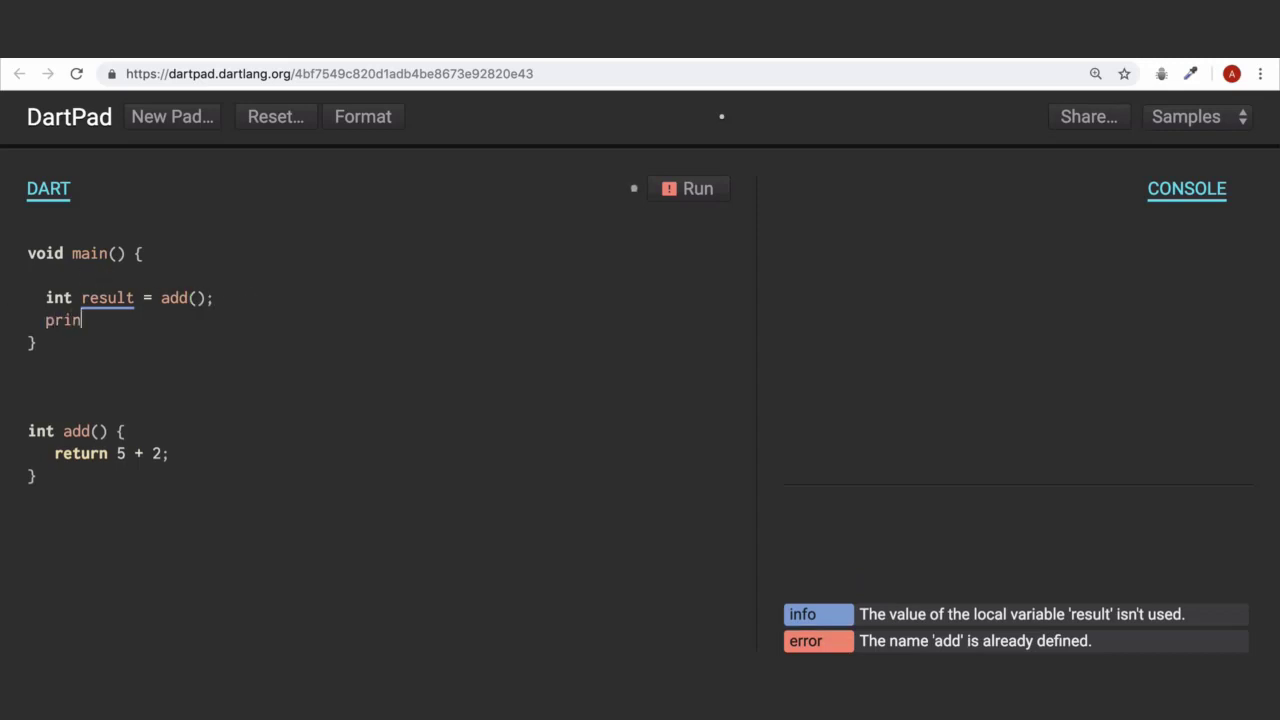
pyautogui.write('t(re)')
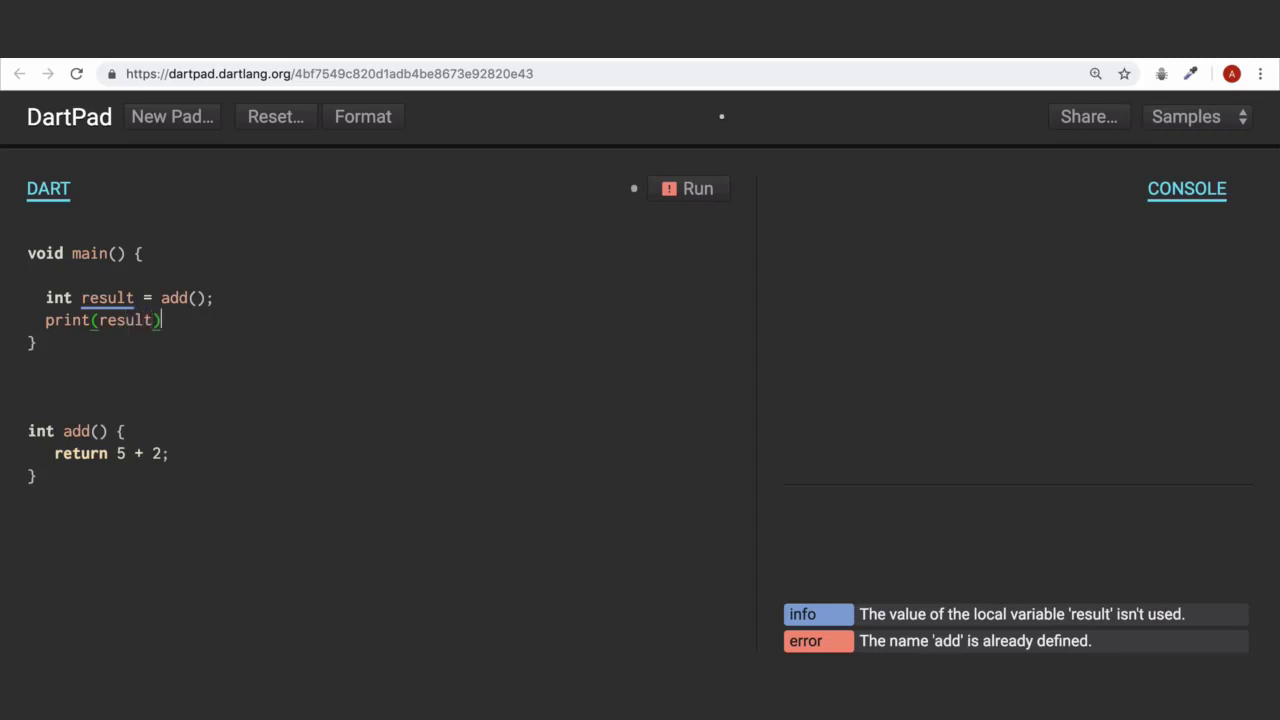
pyautogui.write(';')
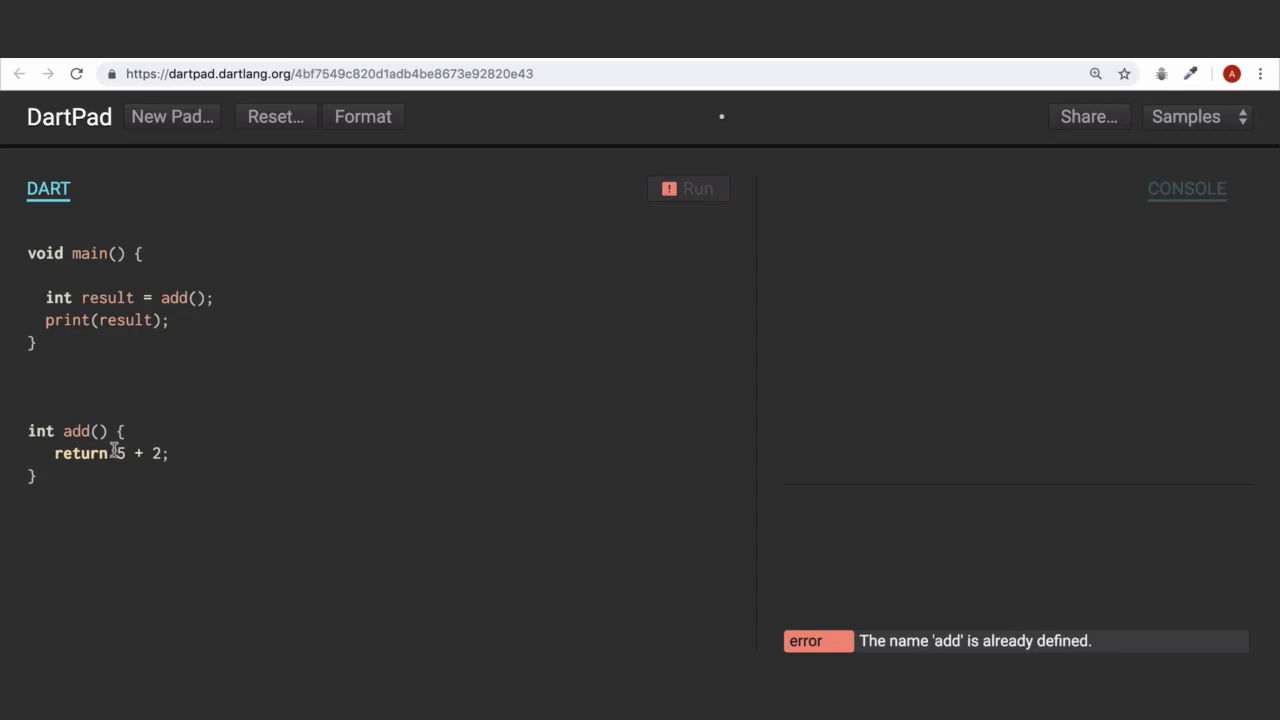
# Write int add() => 5 + 2;, comment out the block add(), and run to get 7
pyautogui.click(688, 188)
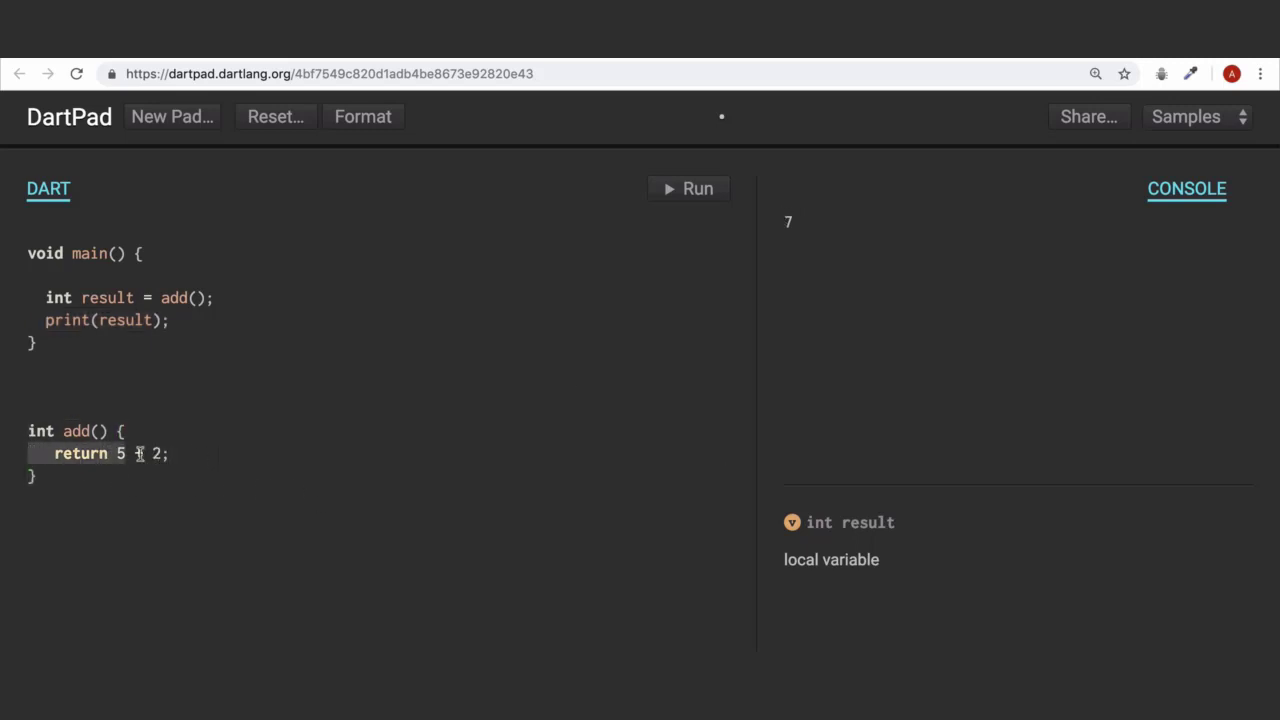
pyautogui.write('+')
pyautogui.write('int add(')
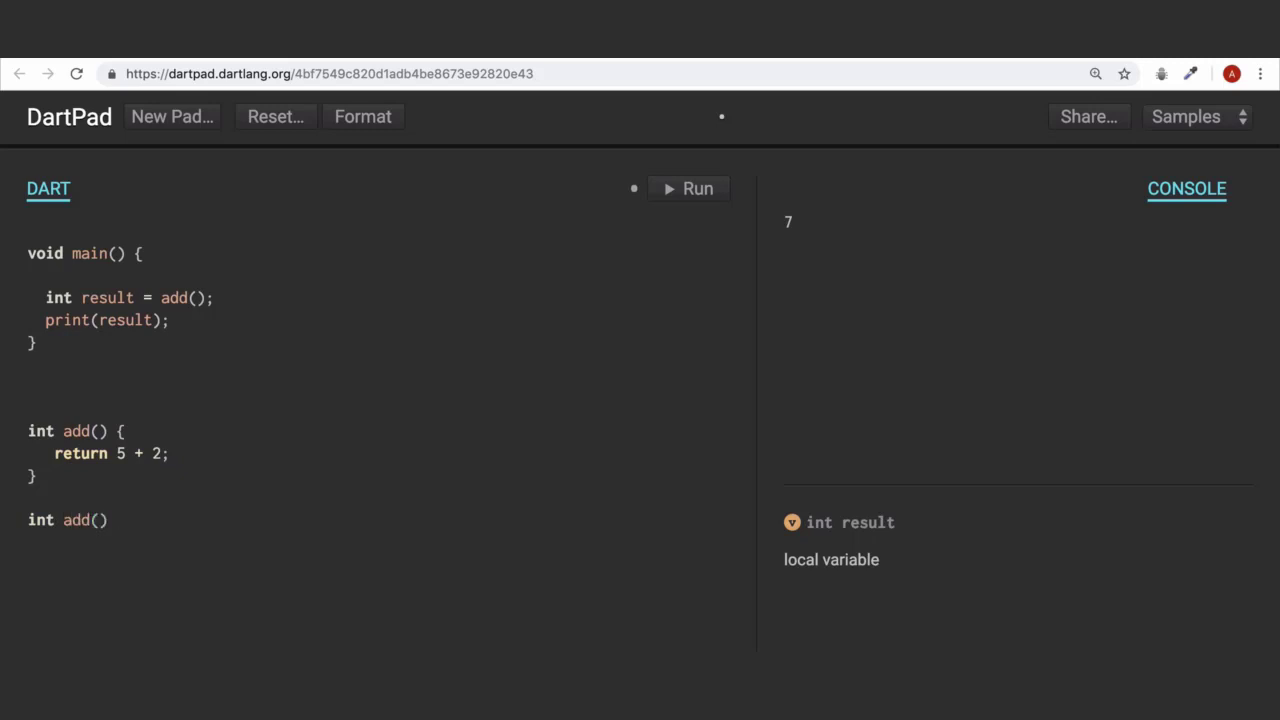
pyautogui.write('=>')
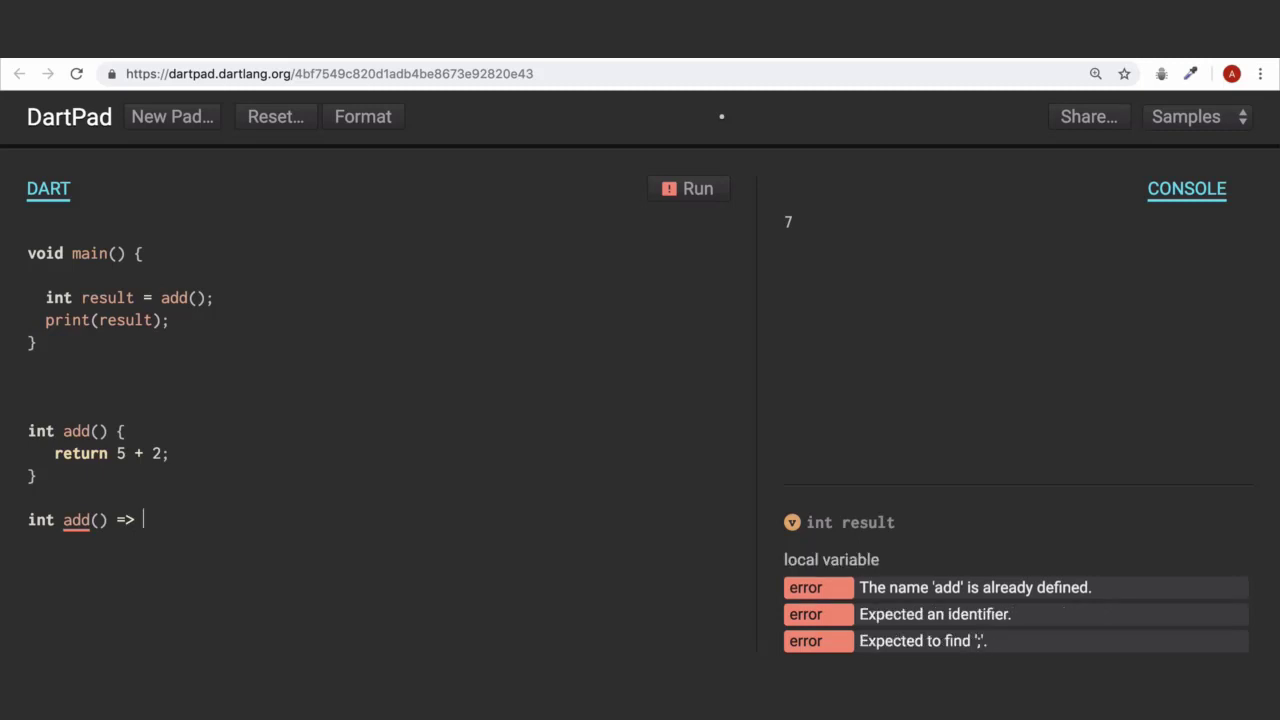
pyautogui.write('5')
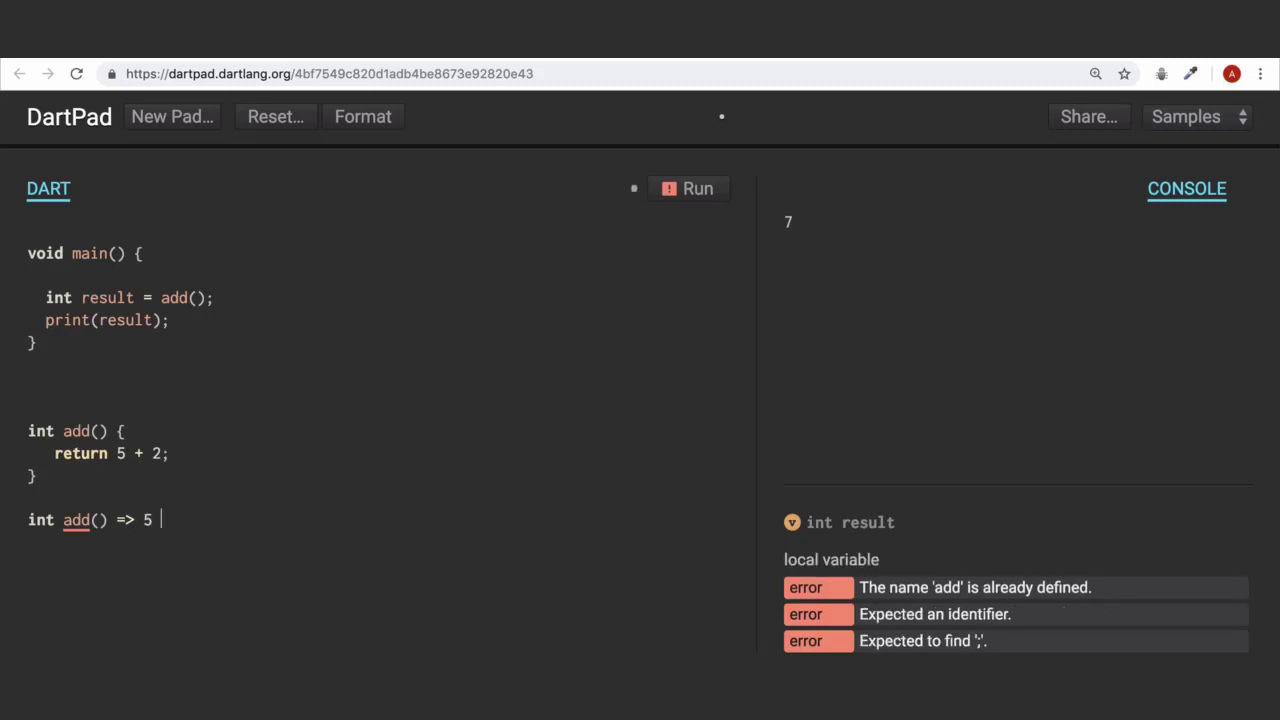
pyautogui.write('+ 2')
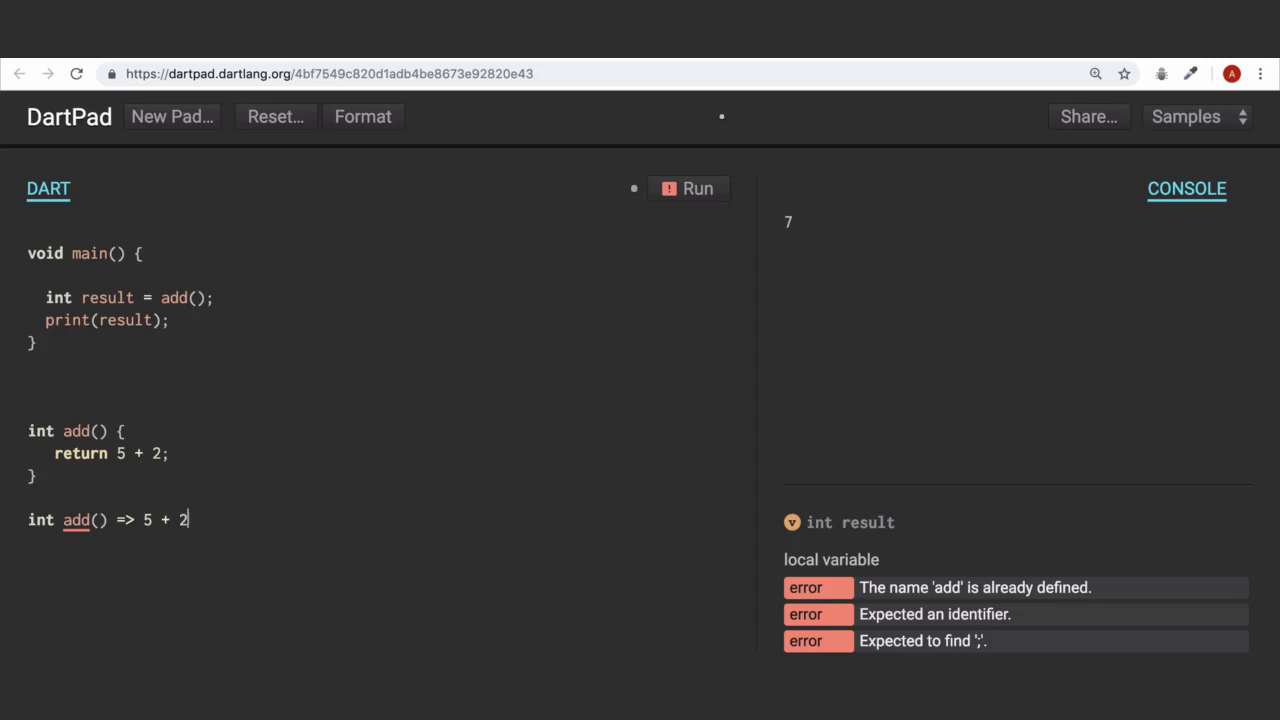
pyautogui.write(';')
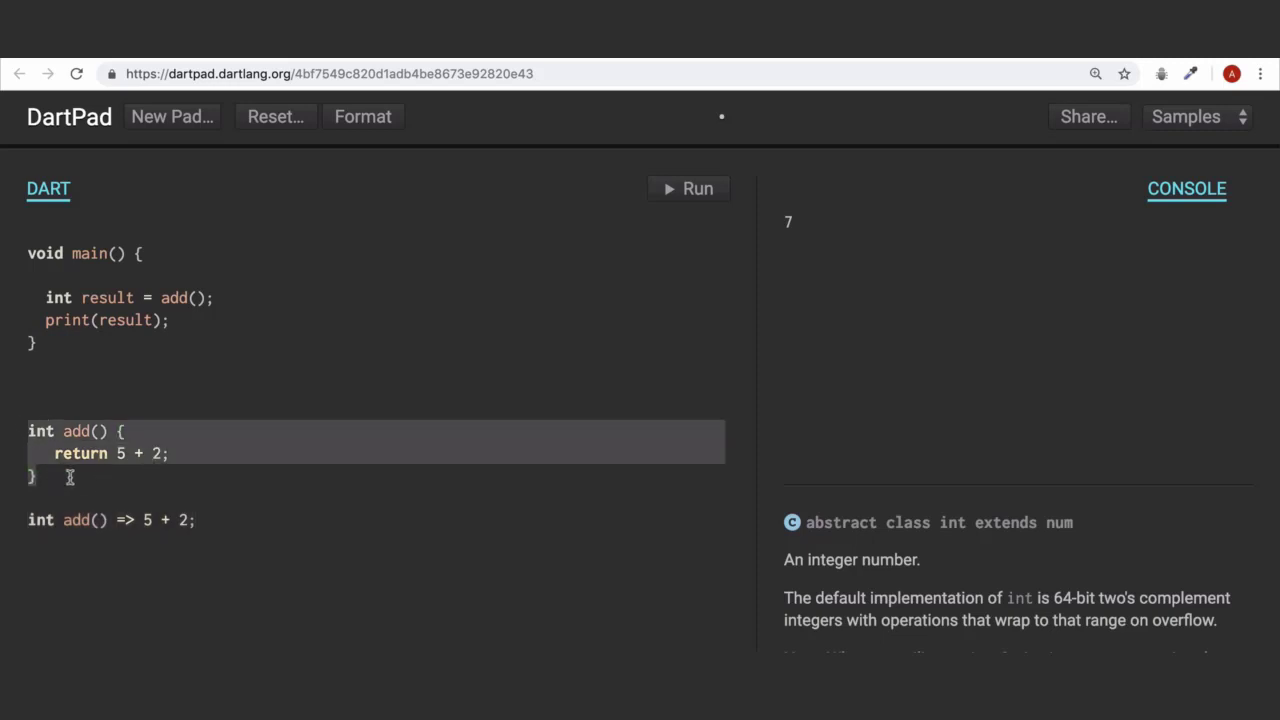
pyautogui.press('ctrl+/')
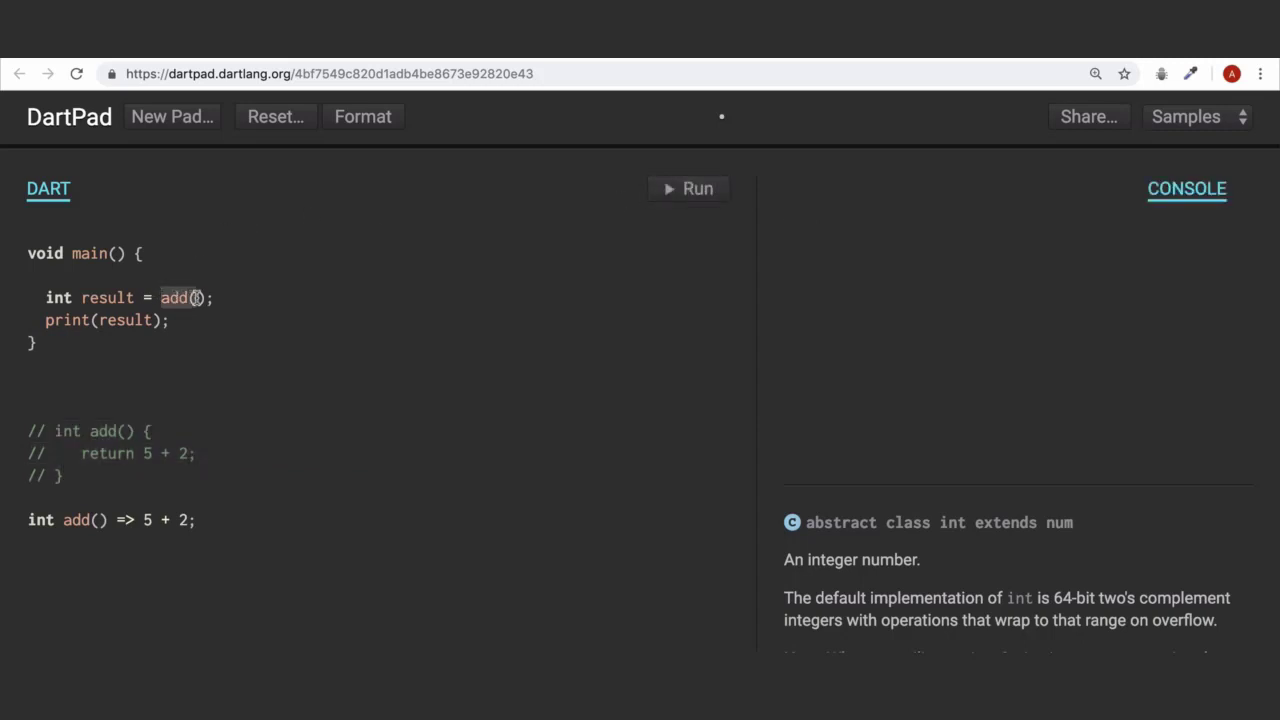
pyautogui.click(688, 188)
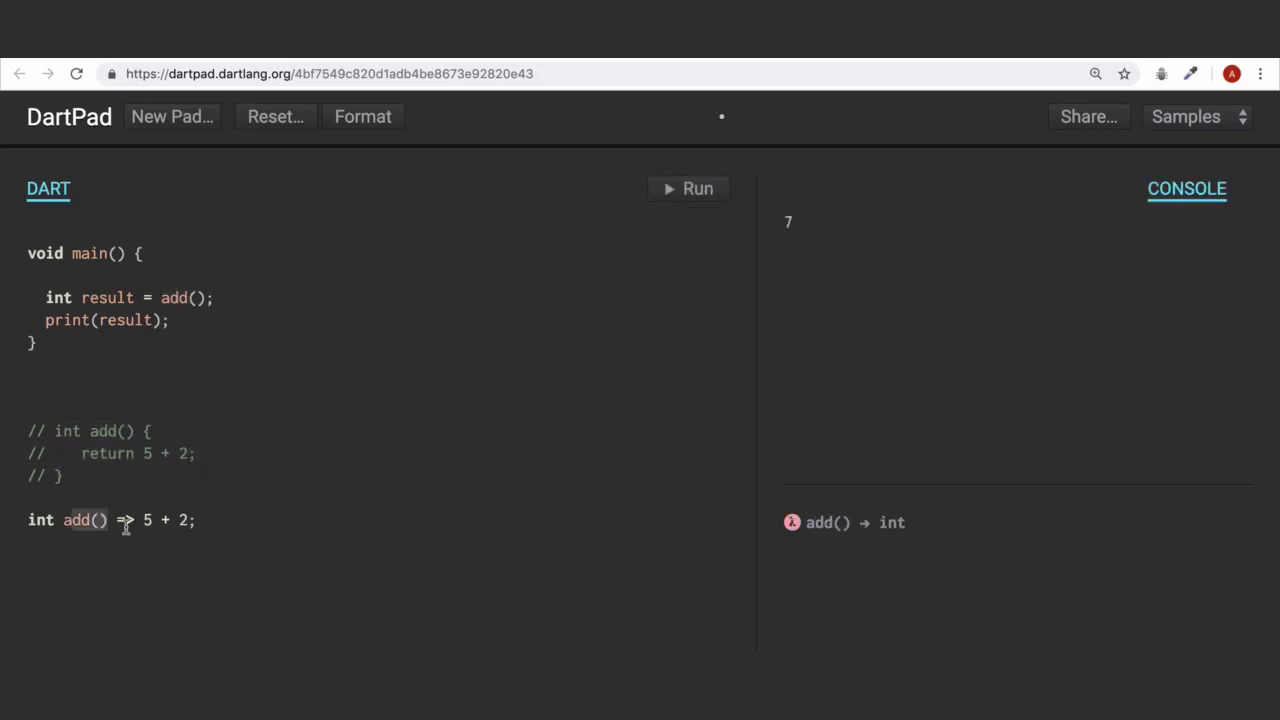
pyautogui.moveTo(365, 404)
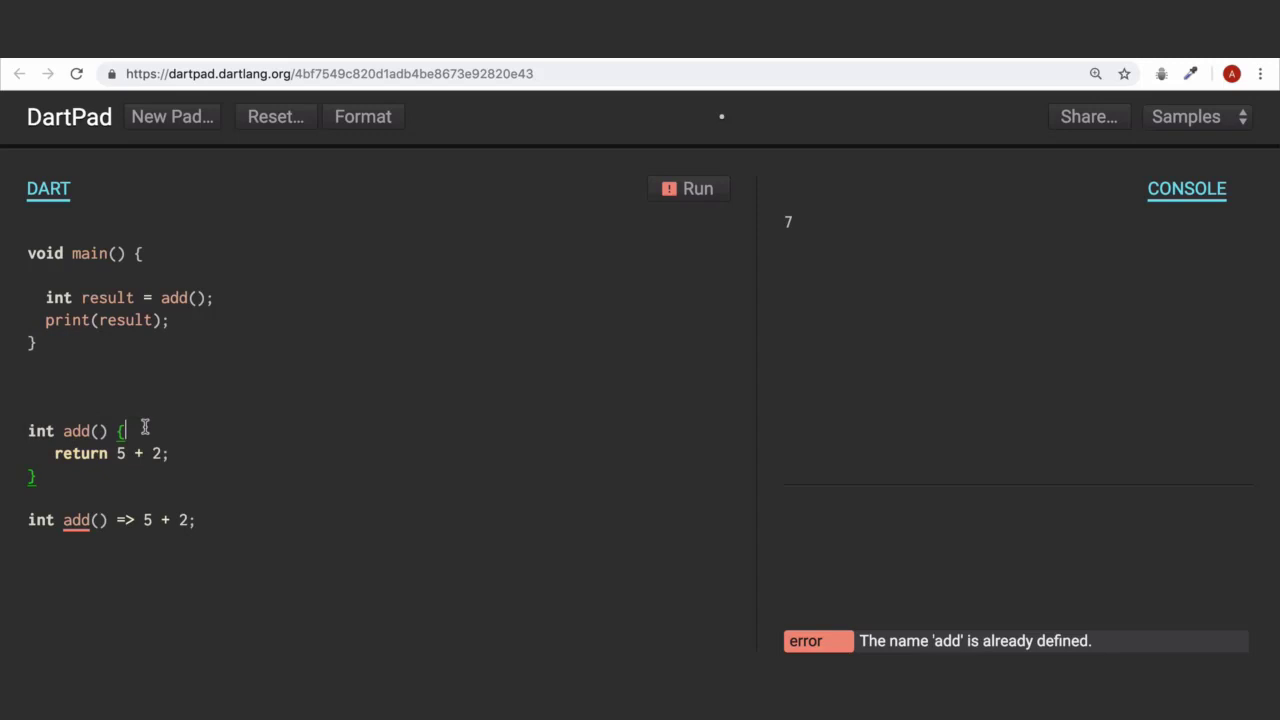
# Put print('I got called'); into the arrow add() and run, producing compile errors
pyautogui.write('print()')
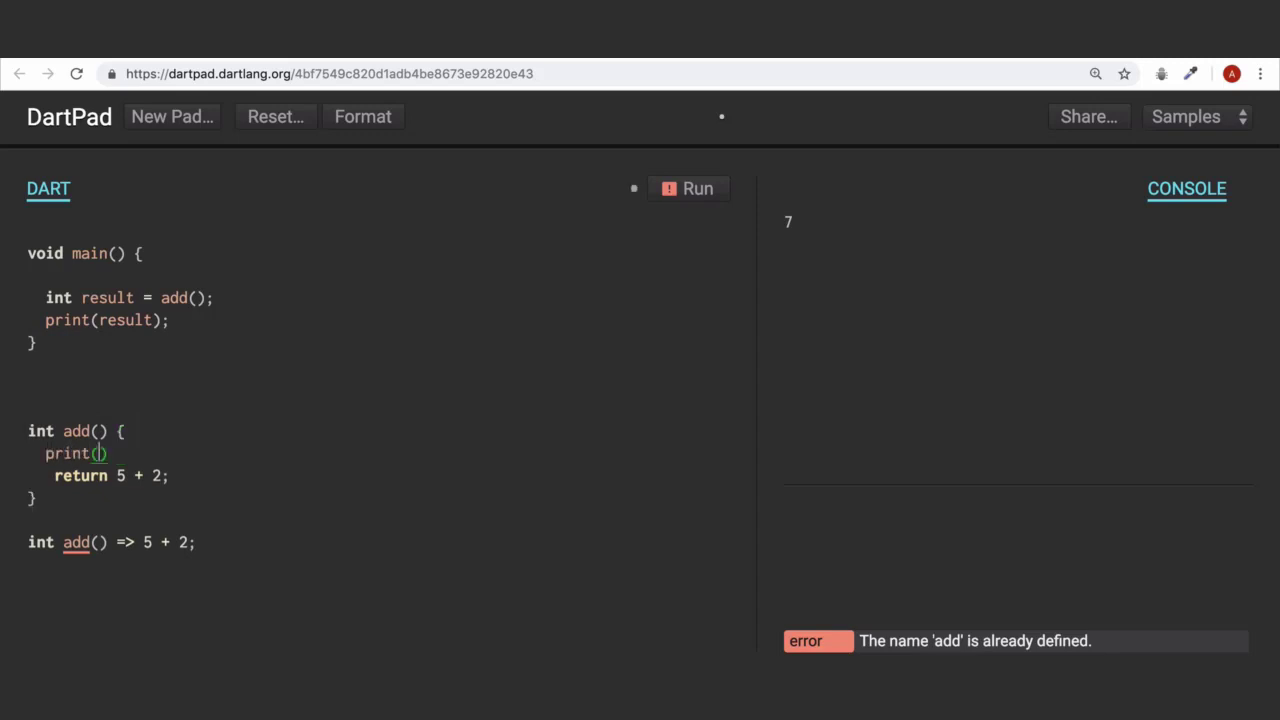
pyautogui.write("'I '")
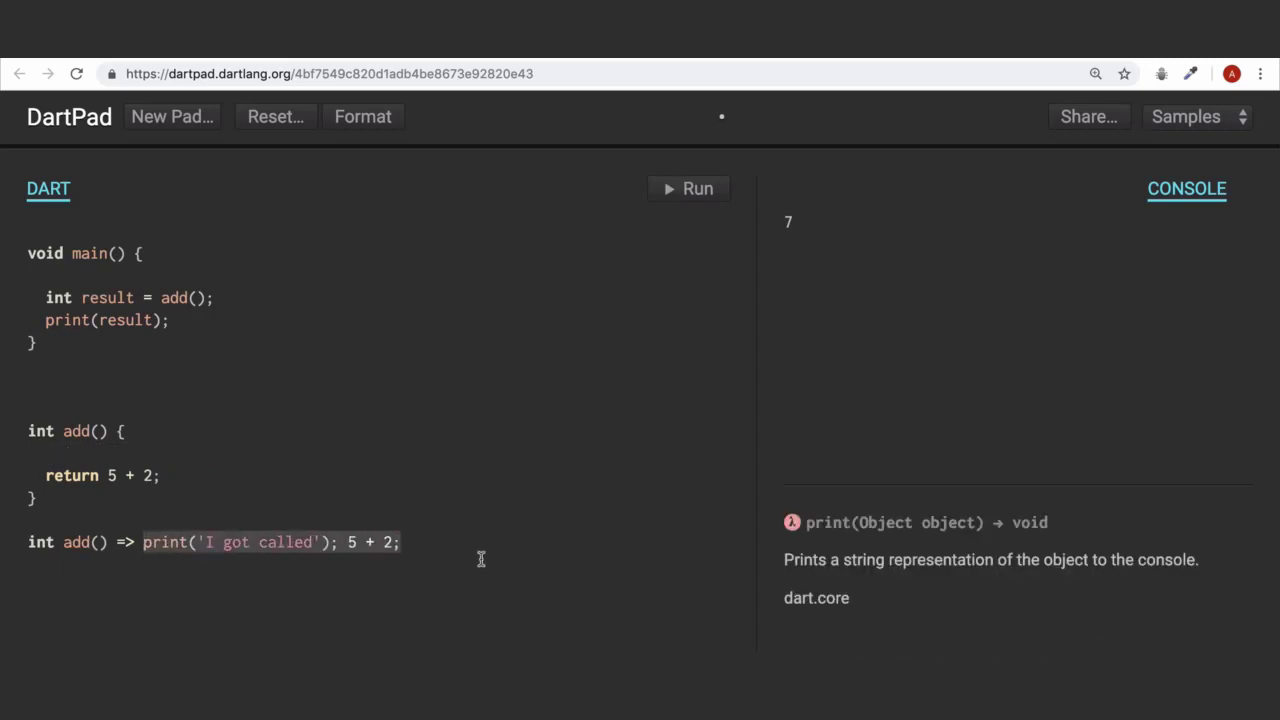
pyautogui.click(697, 188)
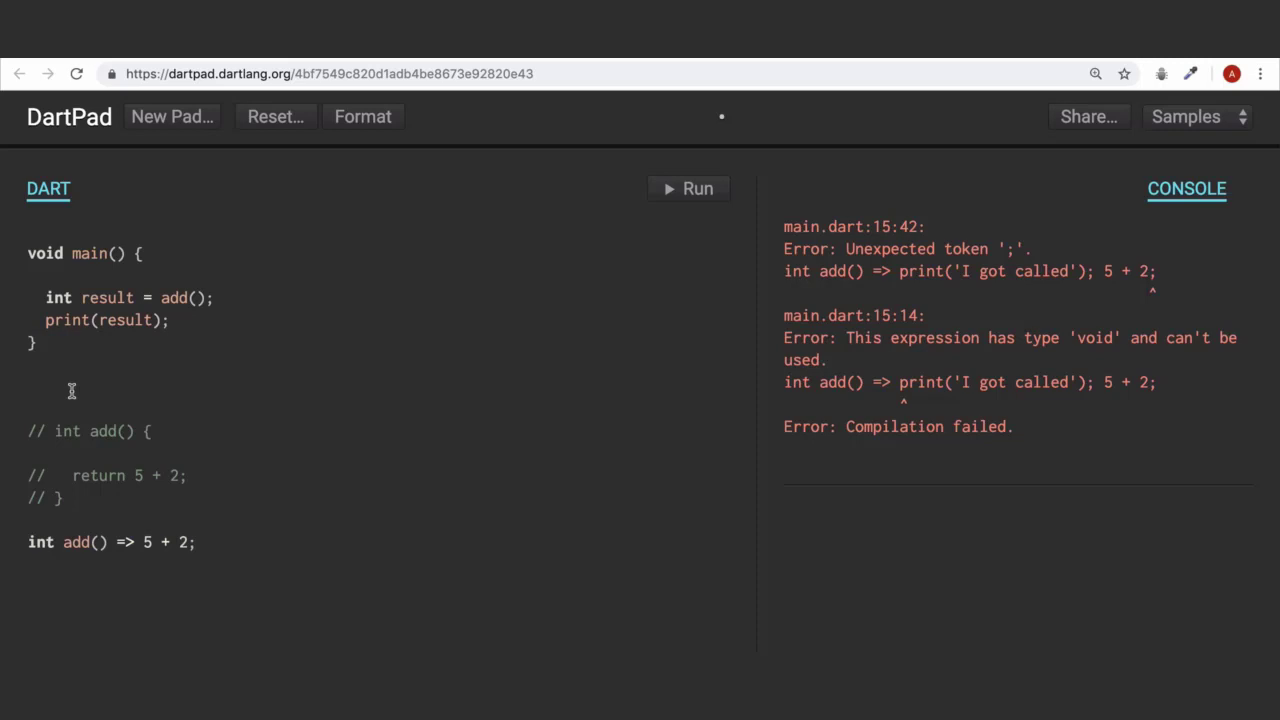
# Give both add() versions parameters int n1, int n2 and return n1 + n2
pyautogui.tripleClick(110, 541)
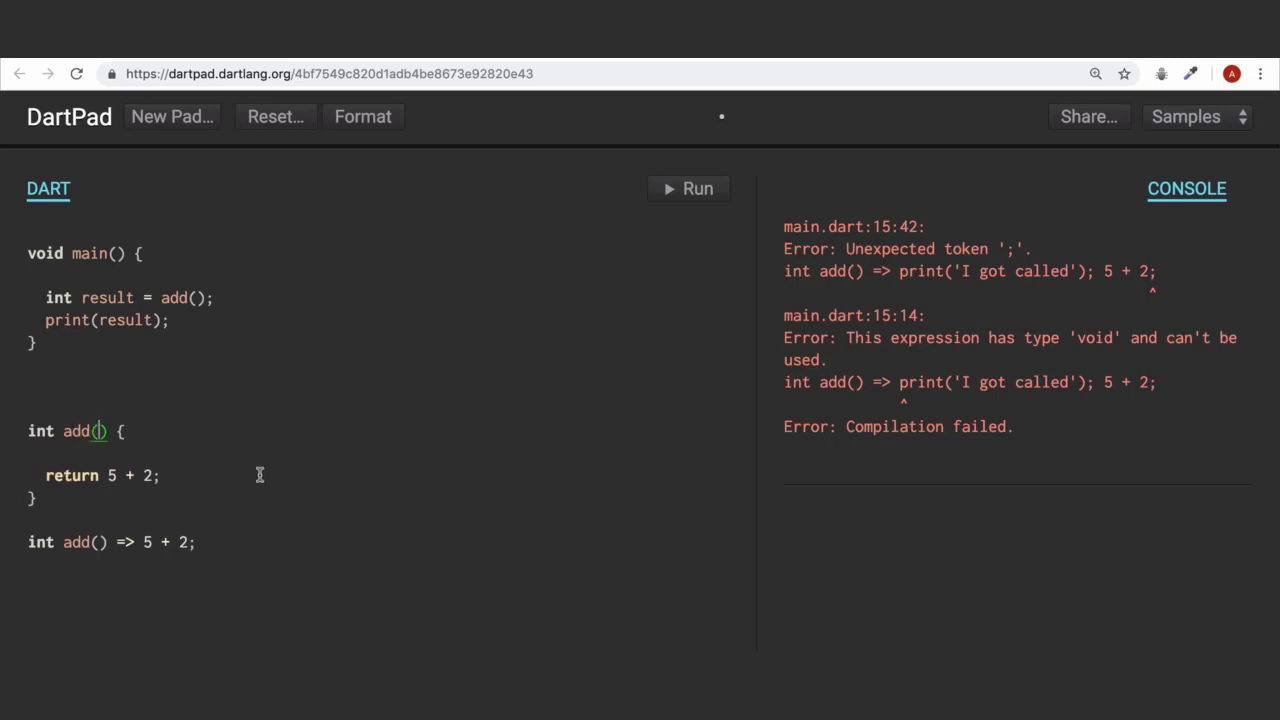
pyautogui.write('int n1,')
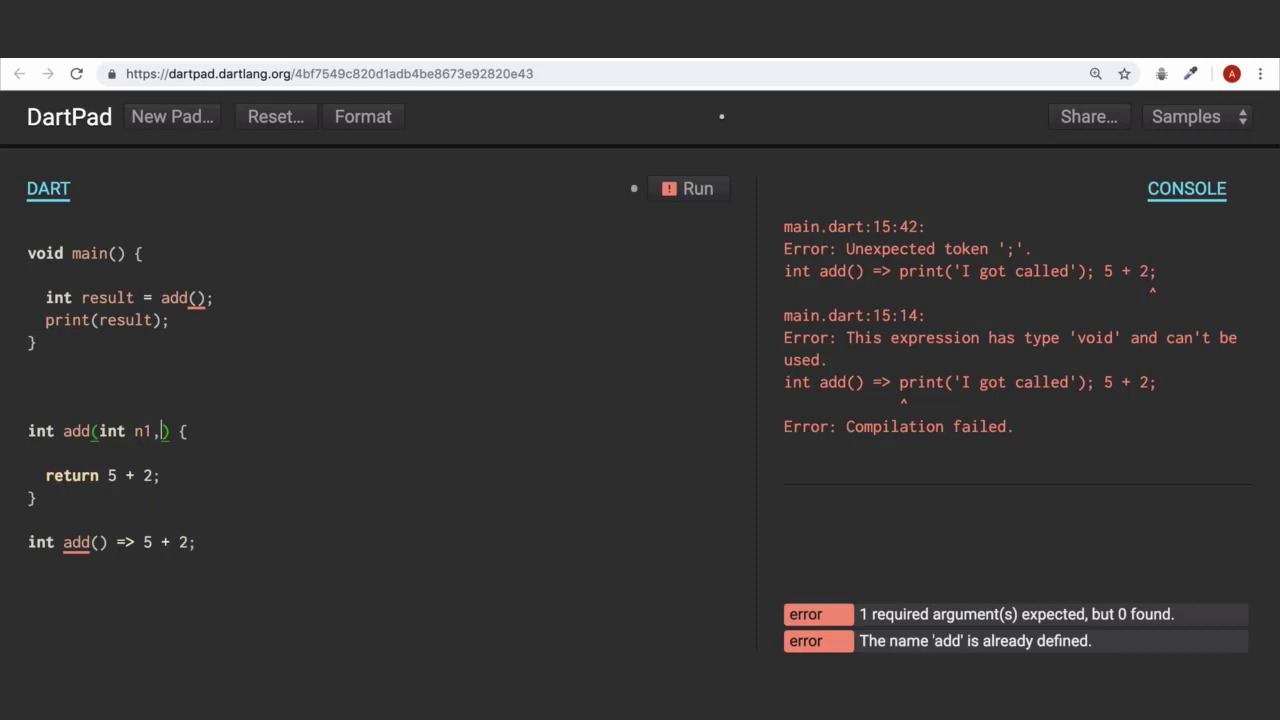
pyautogui.write('int n2')
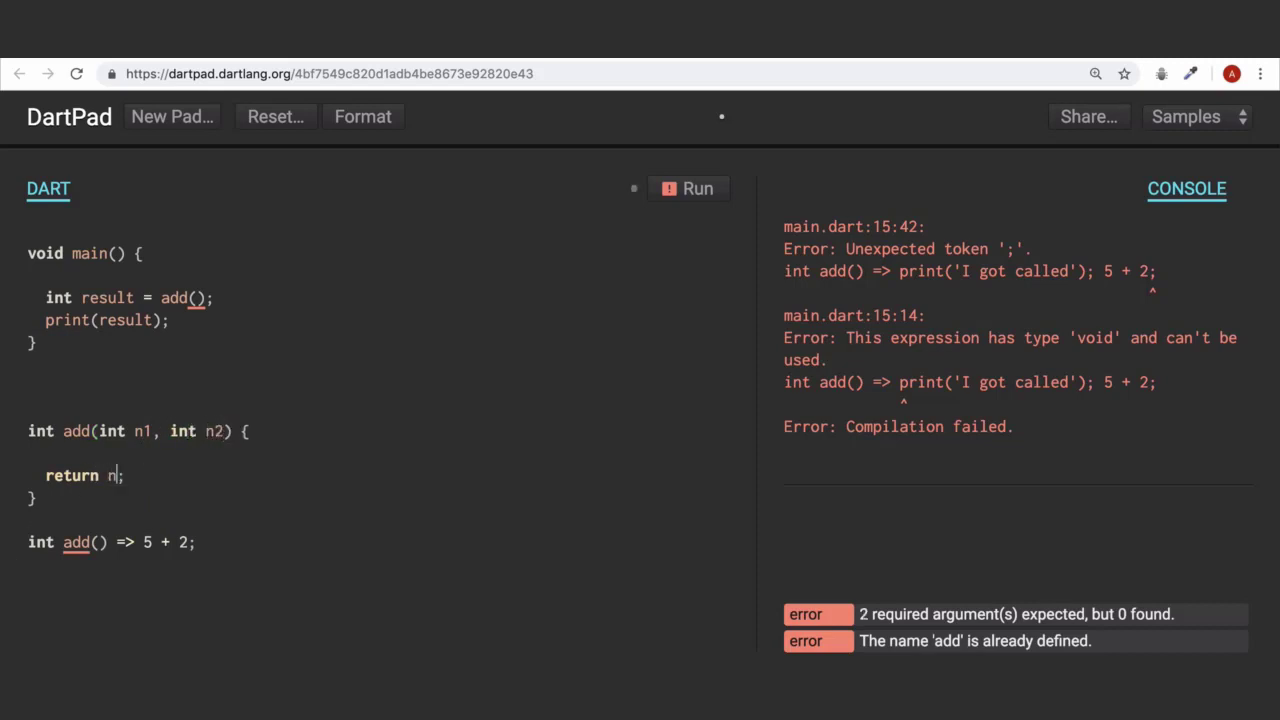
pyautogui.write('1 + n2')
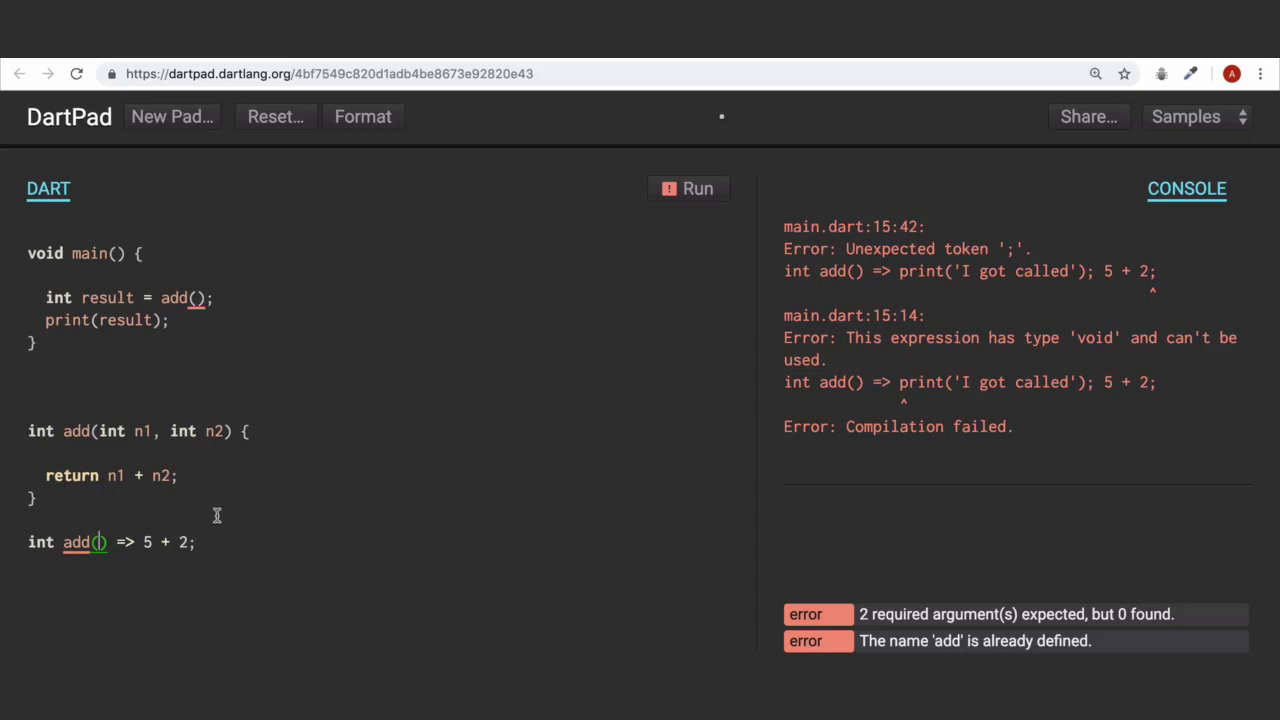
pyautogui.moveTo(303, 537)
pyautogui.write('int n1, int n2')
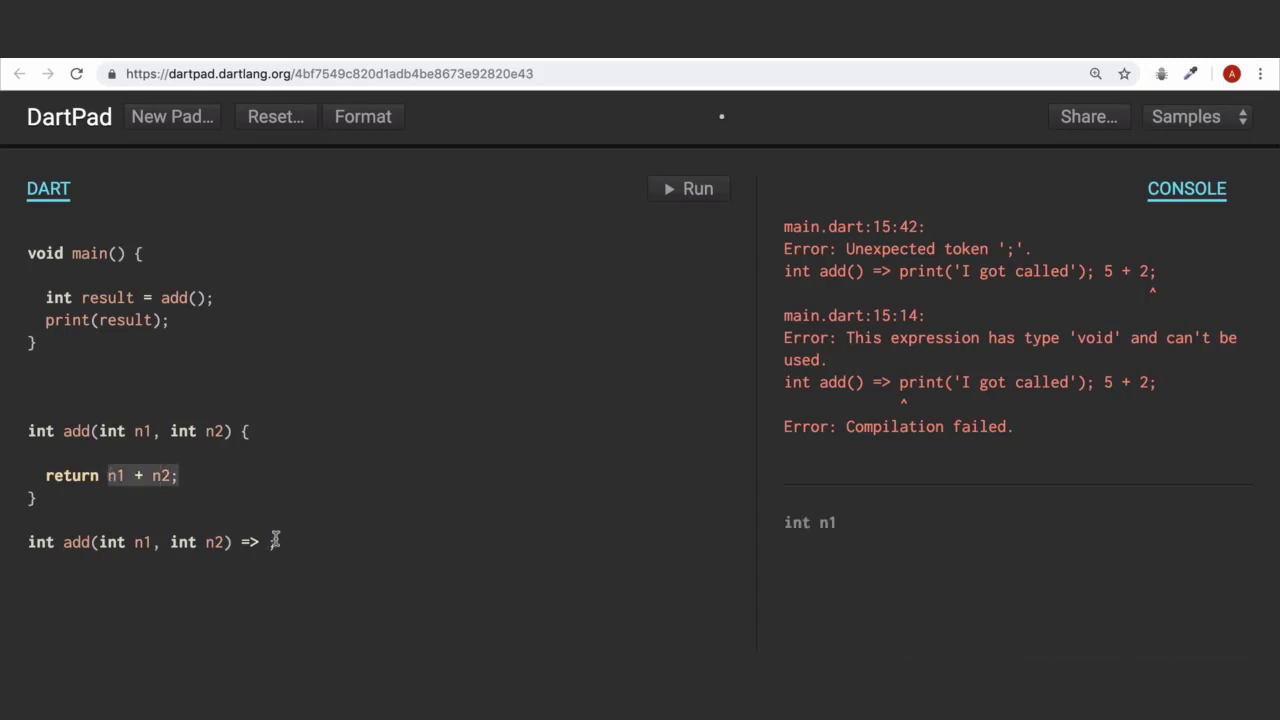
pyautogui.write(';')
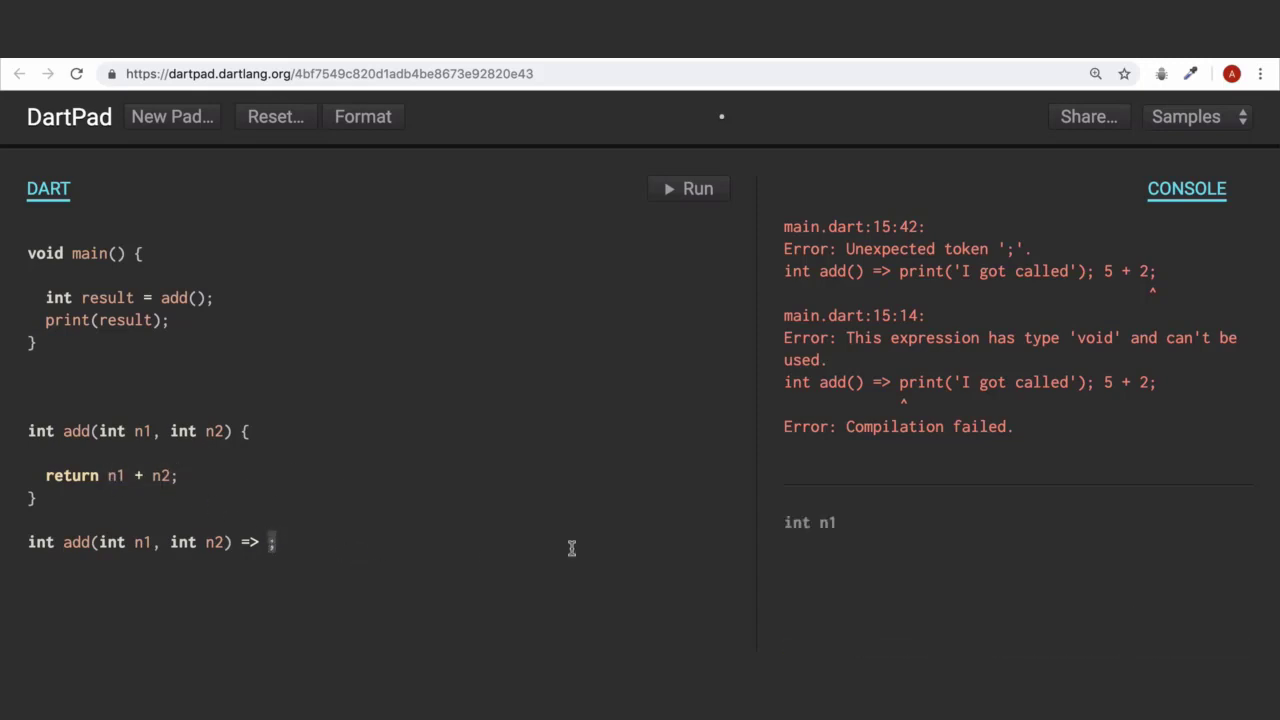
pyautogui.write('n1 + n2')
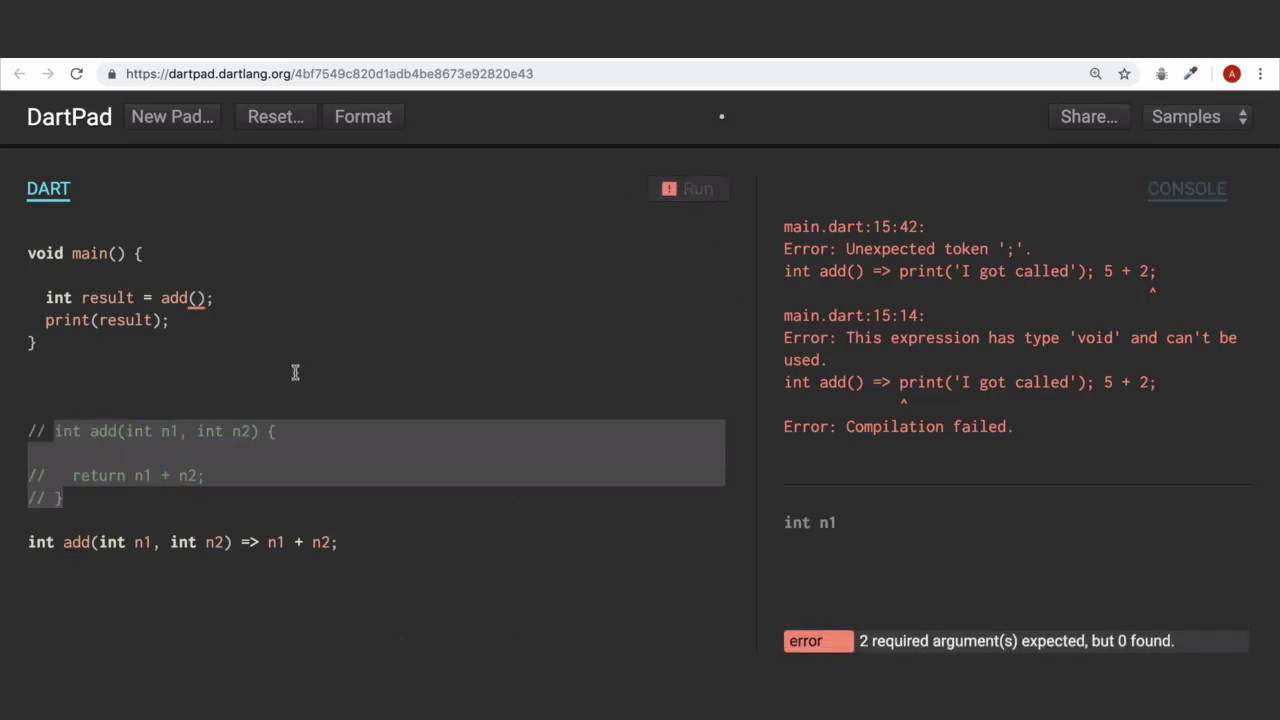
# Run to see the missing-arguments error, then call add(3, 11) and run again
pyautogui.click(697, 188)
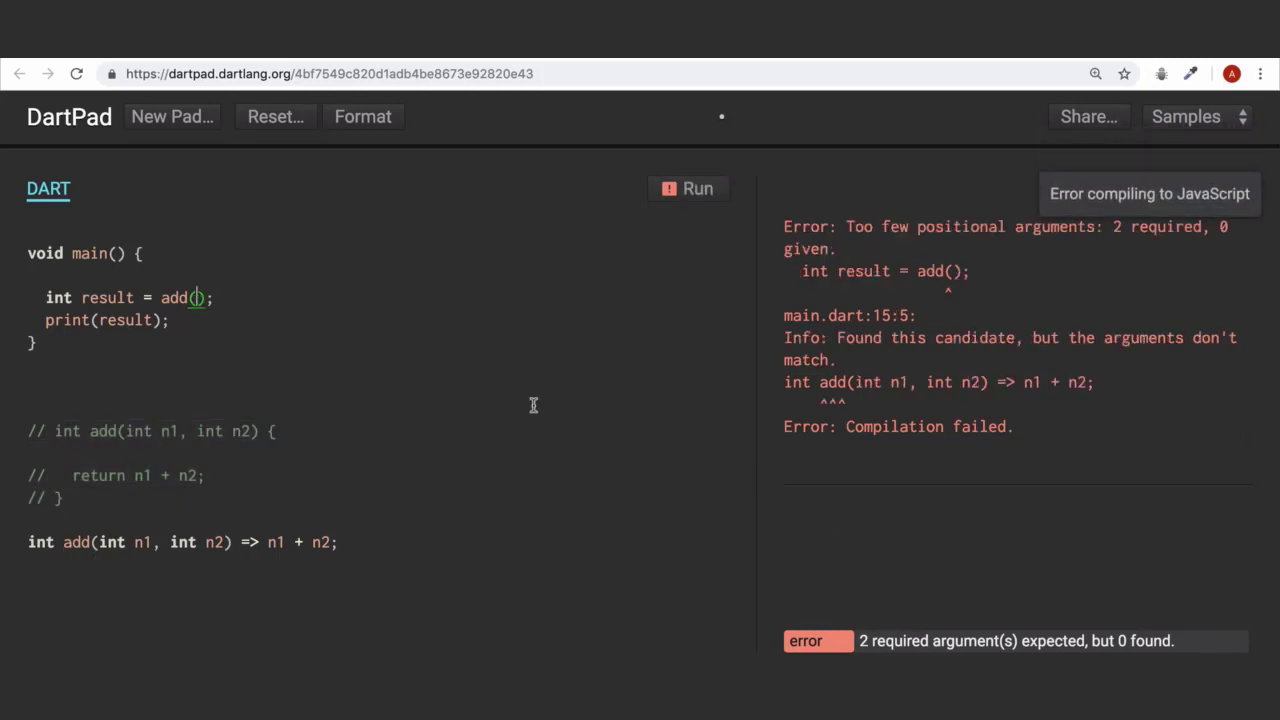
pyautogui.write('3,')
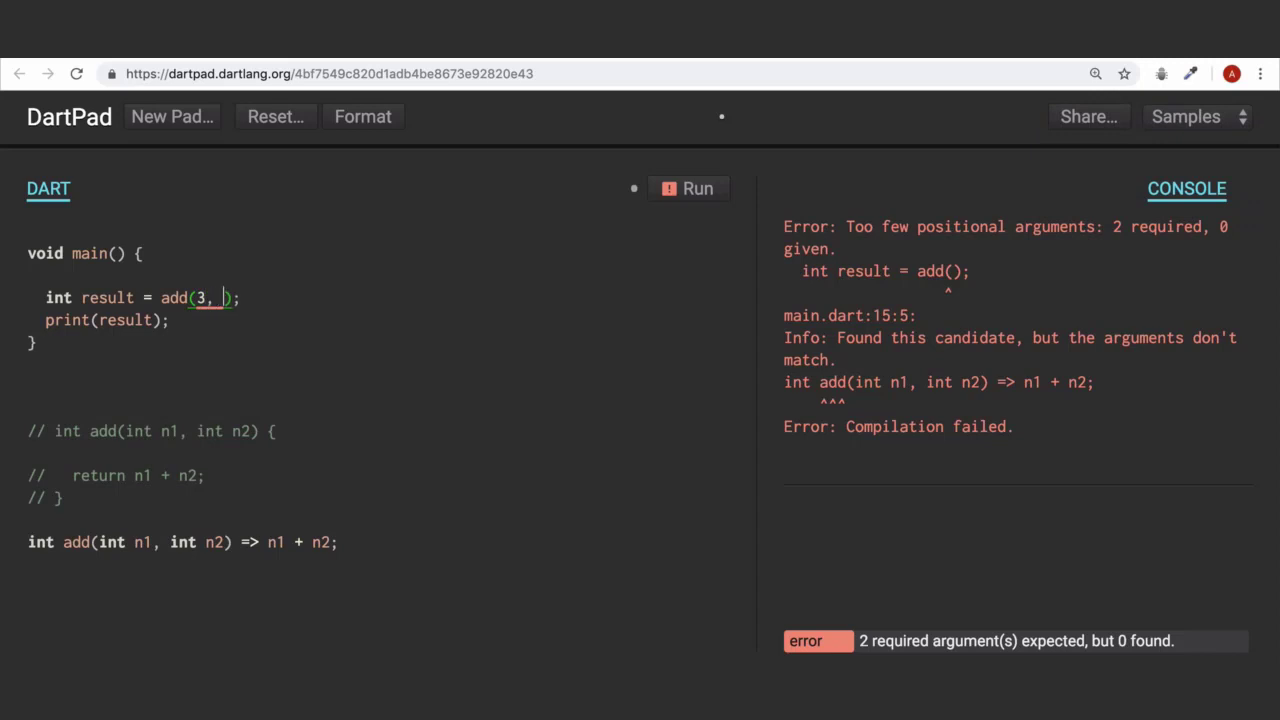
pyautogui.write('11')
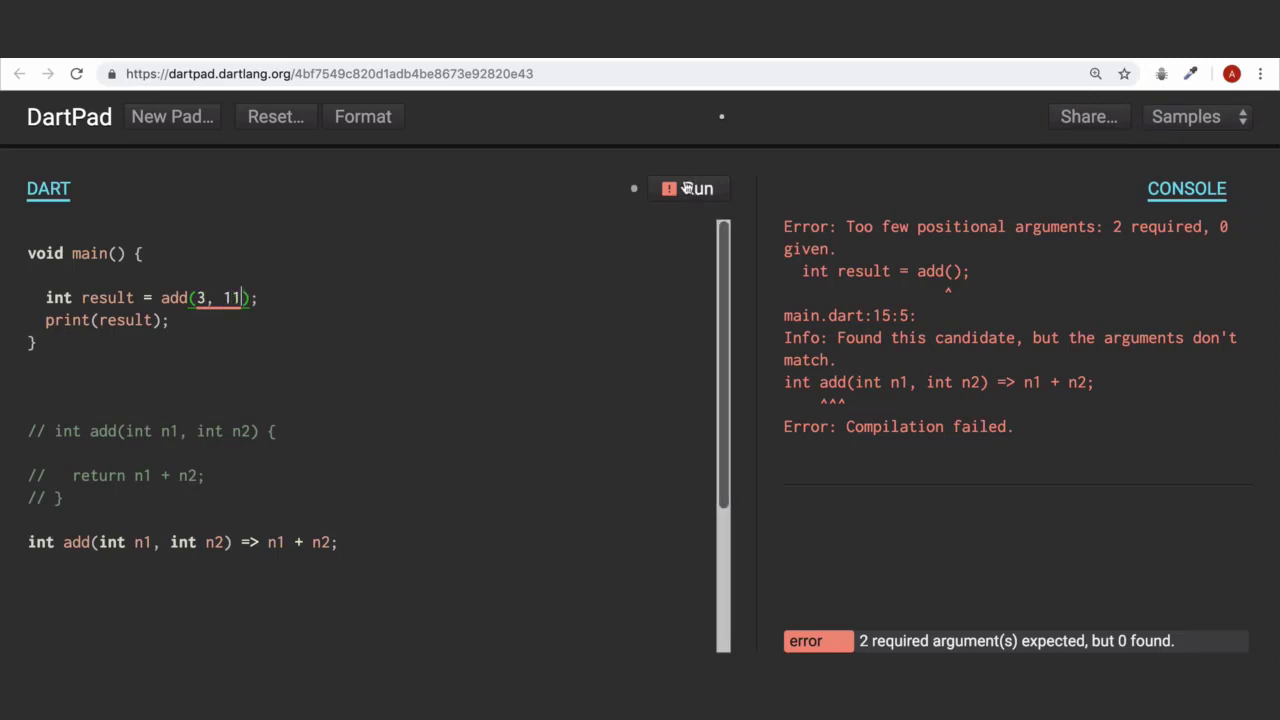
pyautogui.click(688, 188)
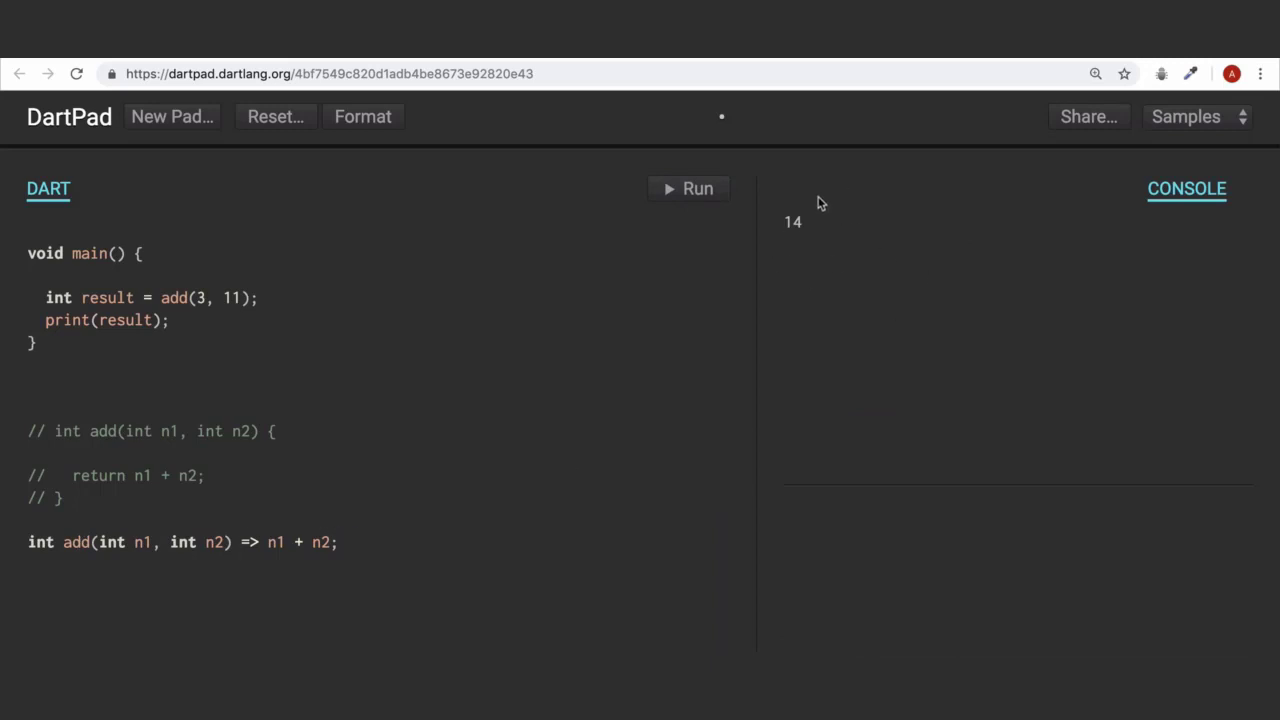
pyautogui.moveTo(793, 271)
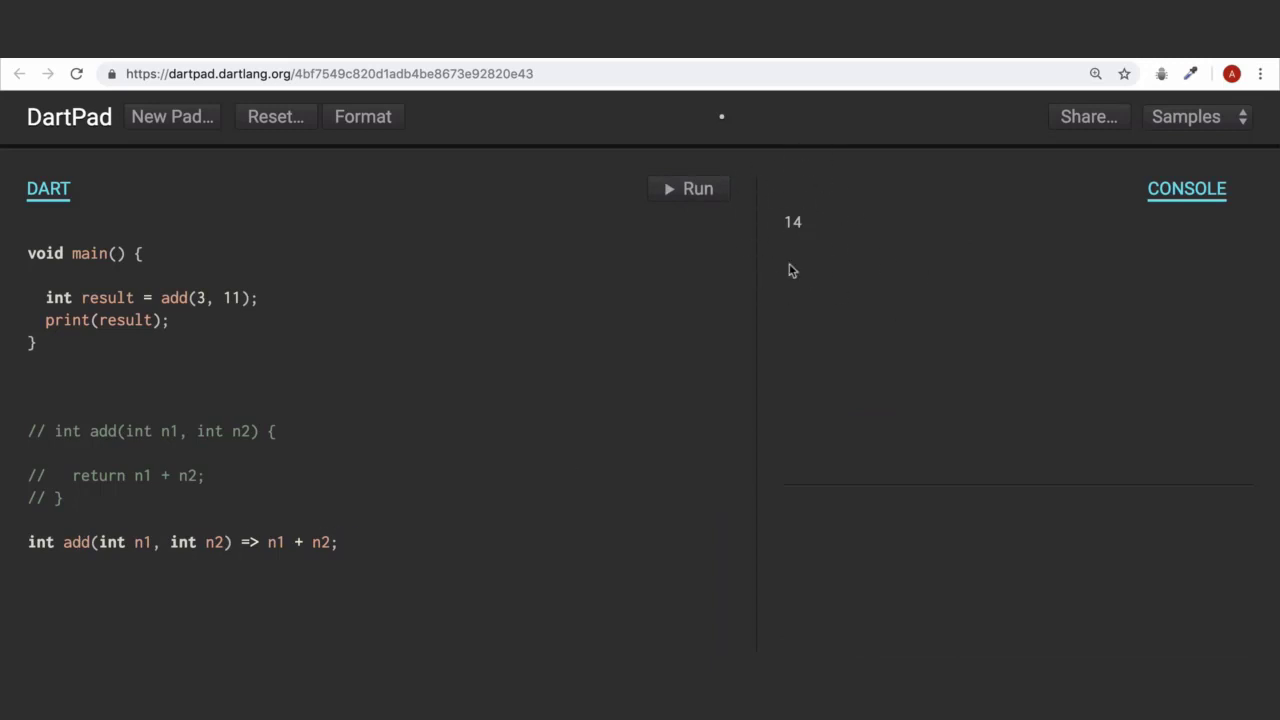
pyautogui.moveTo(814, 254)
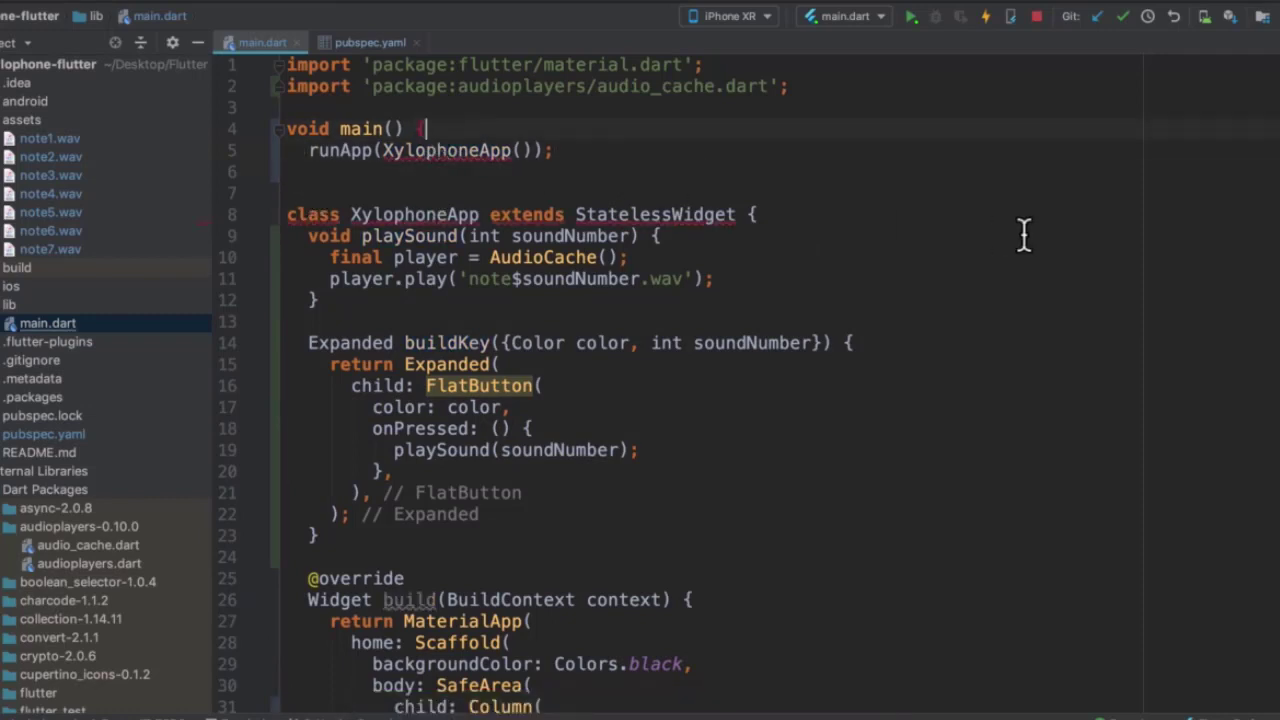
# Delete main's braces so it reads void main() => runApp(XylophoneApp());
pyautogui.press('BackSpace')
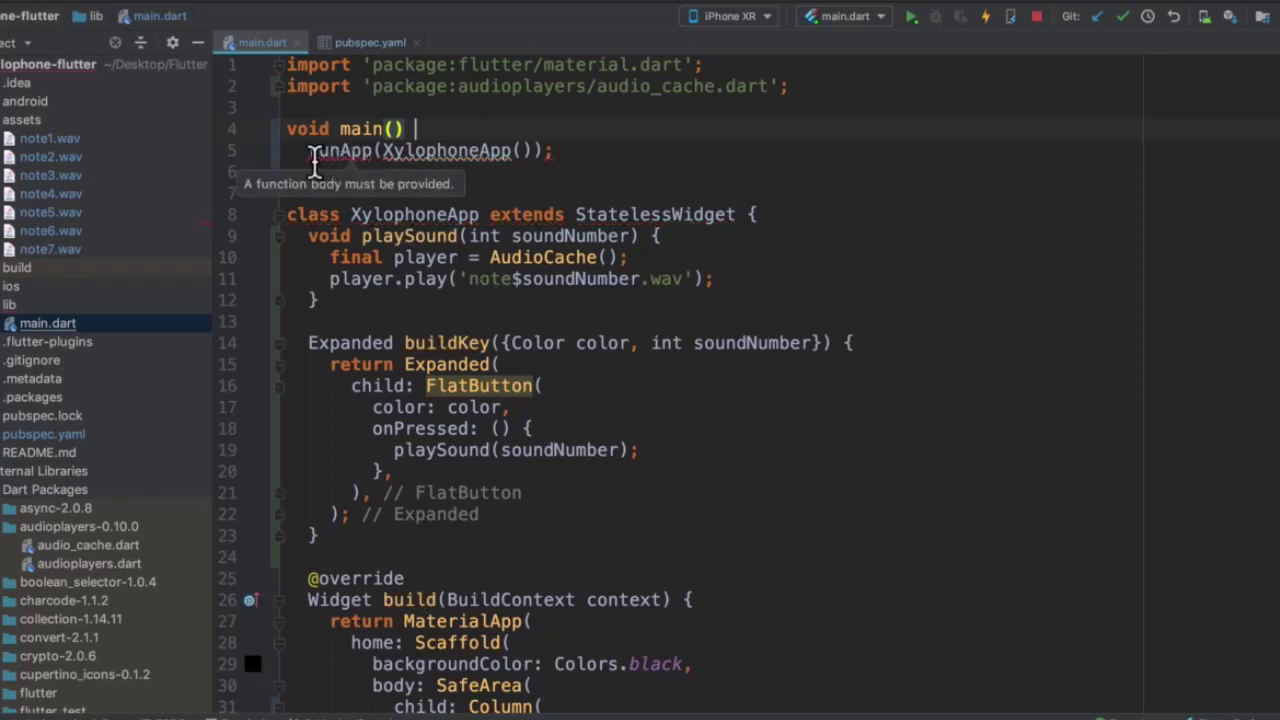
pyautogui.press('Backspace')
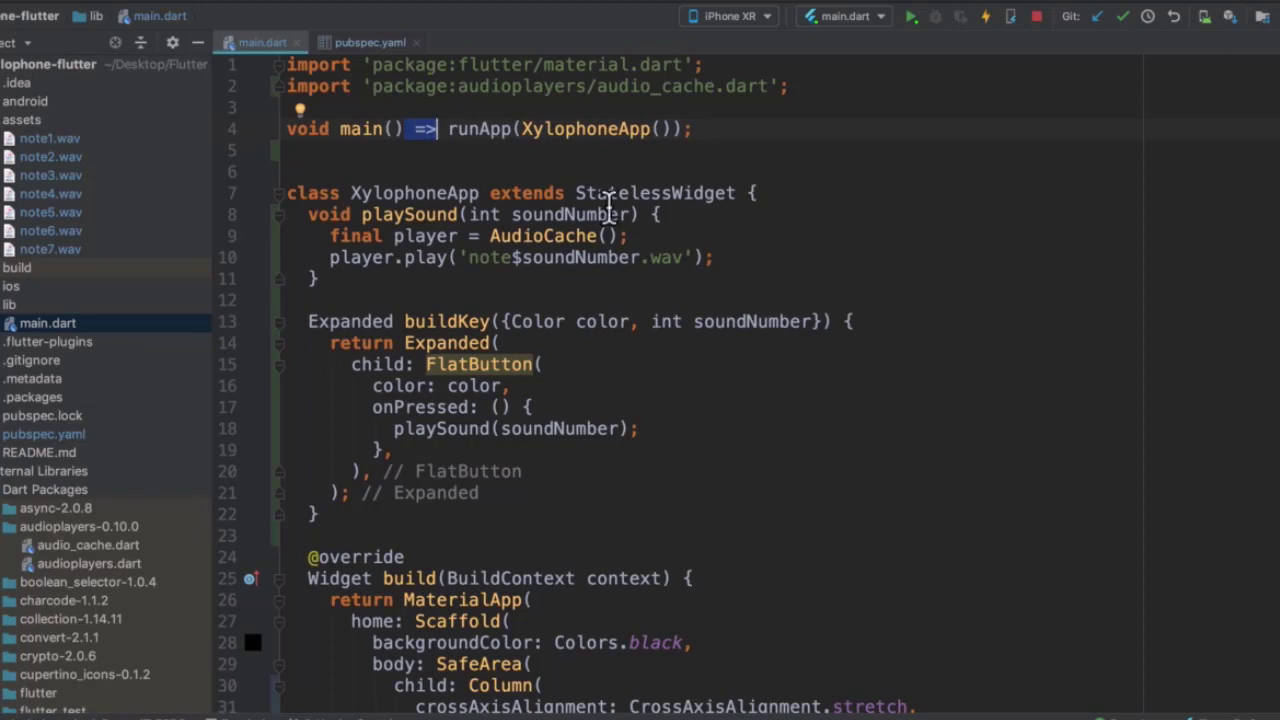
pyautogui.moveTo(905, 140)
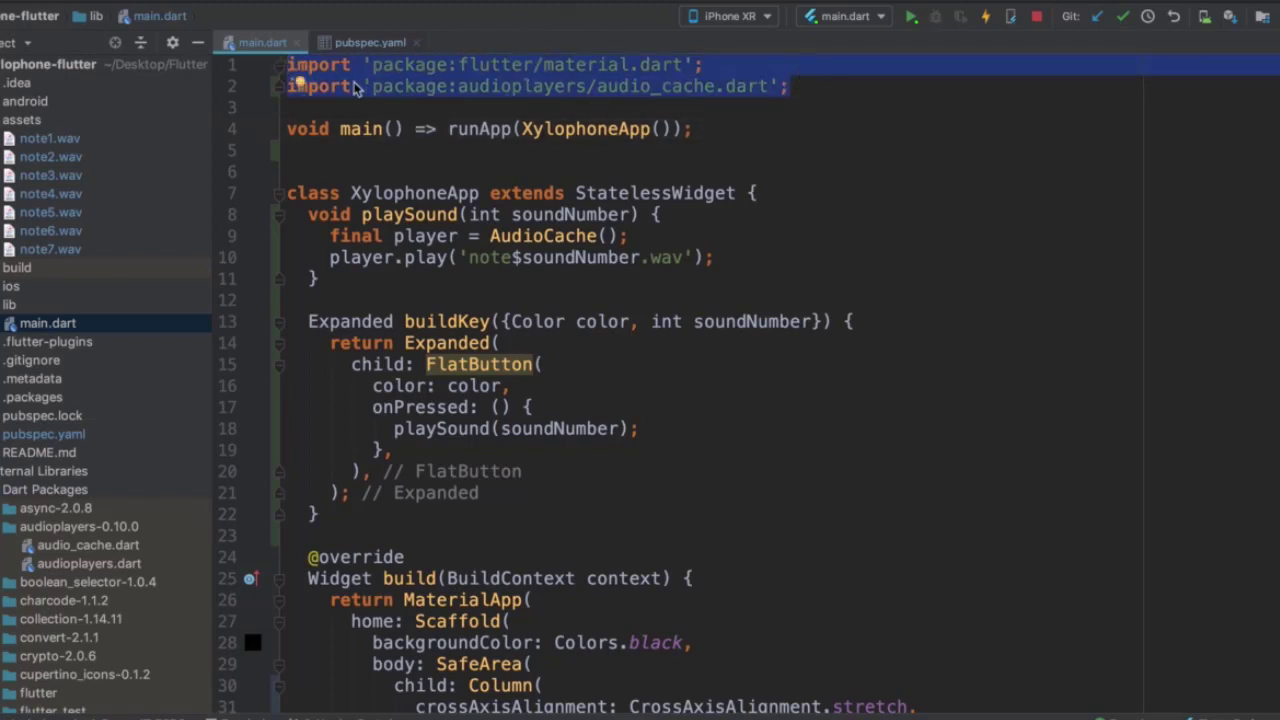
pyautogui.moveTo(715, 230)
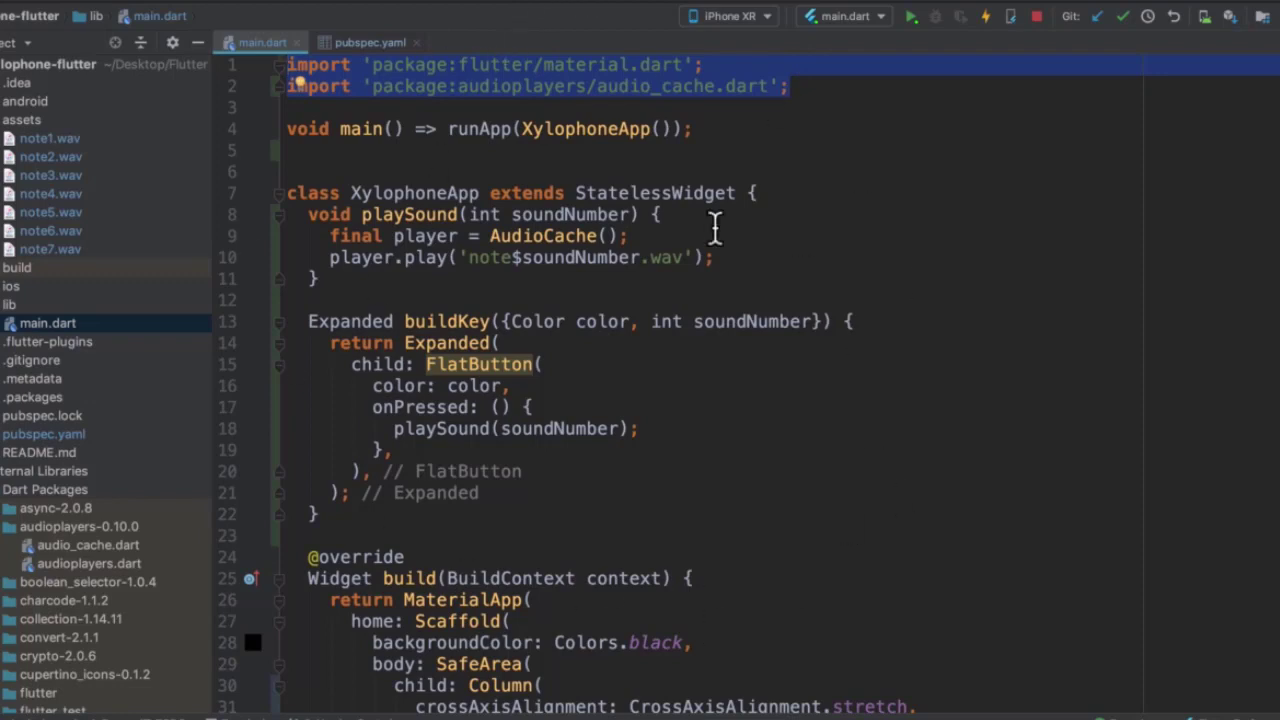
pyautogui.moveTo(438, 27)
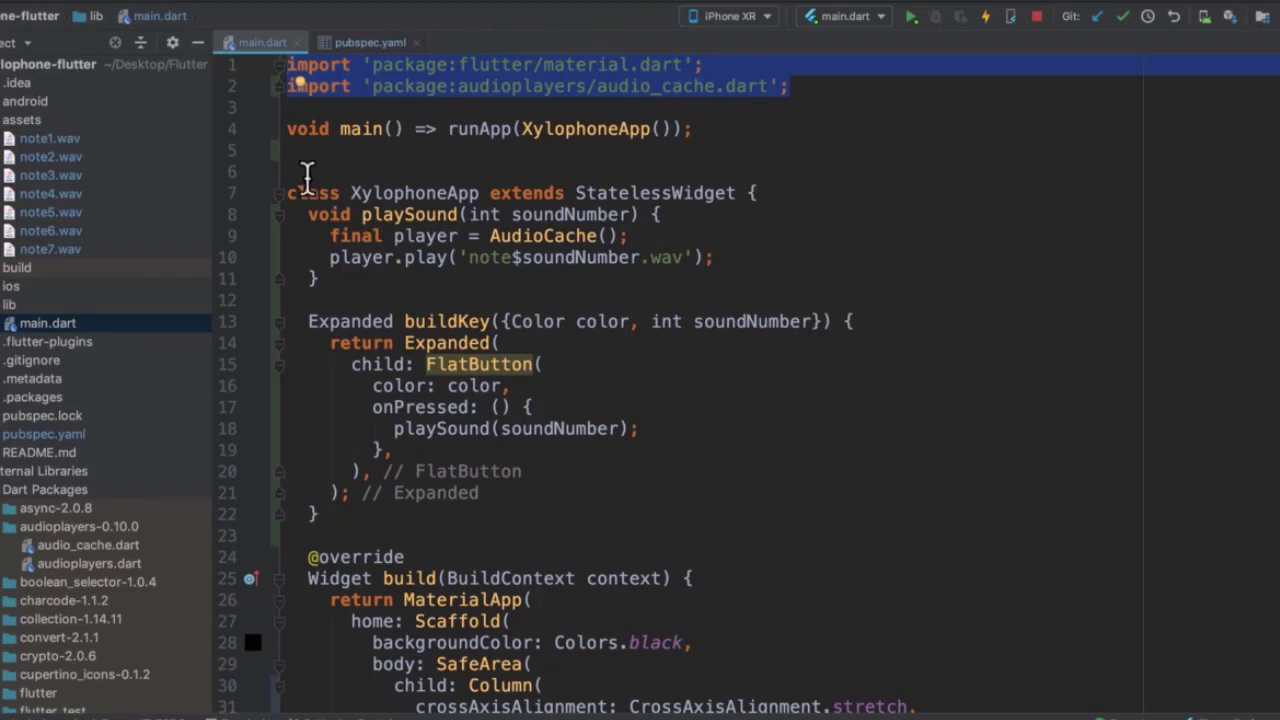
pyautogui.moveTo(575, 363)
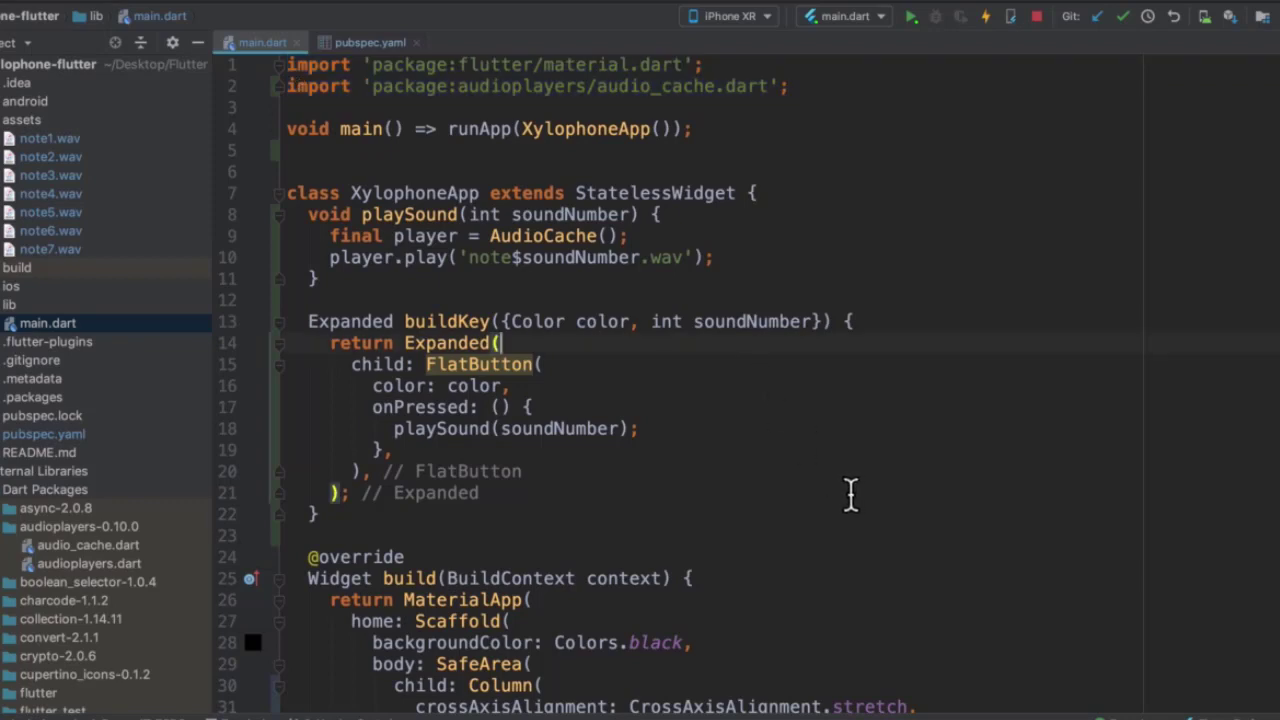
pyautogui.scroll(-3)
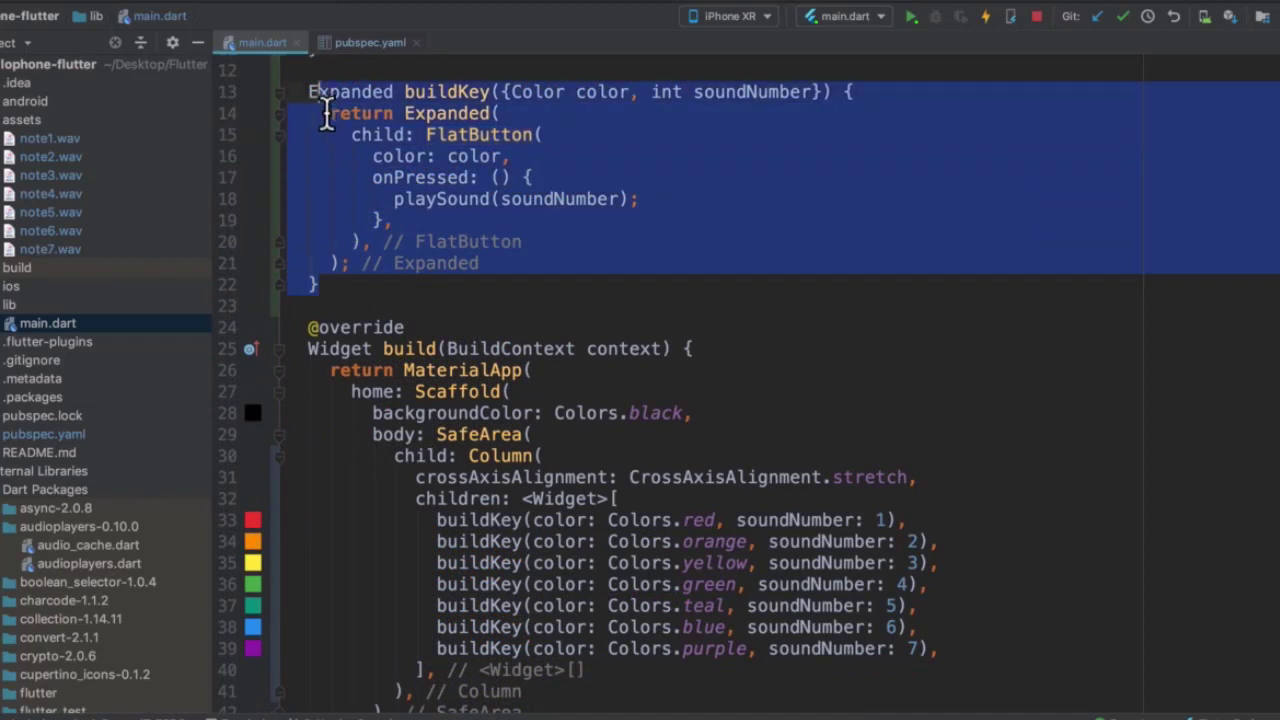
pyautogui.moveTo(850, 167)
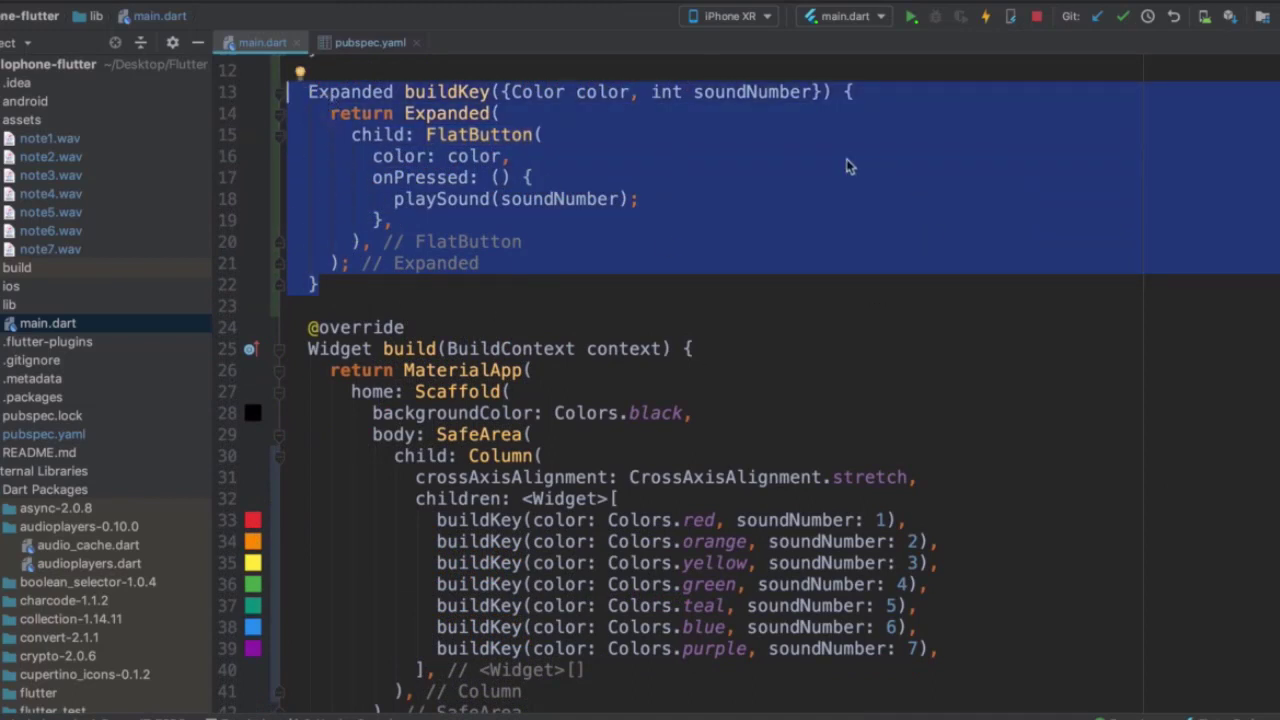